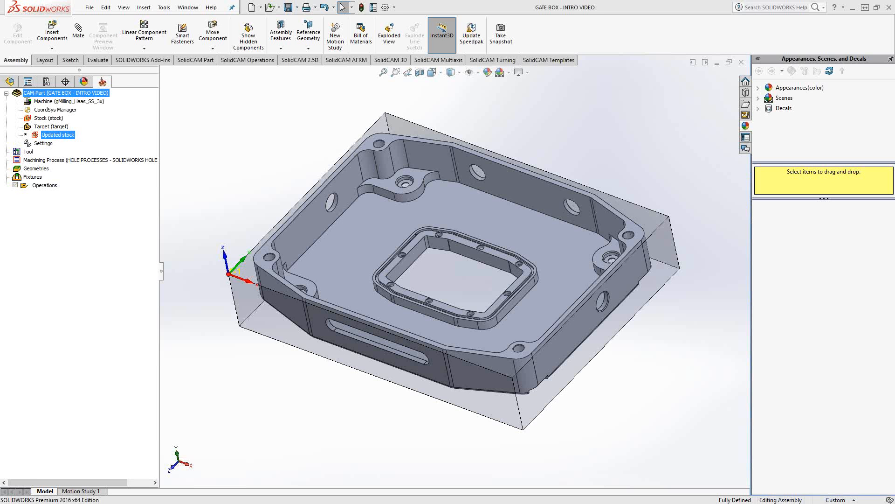
{"action": "mouse_move", "coordinate": [138, 229]}
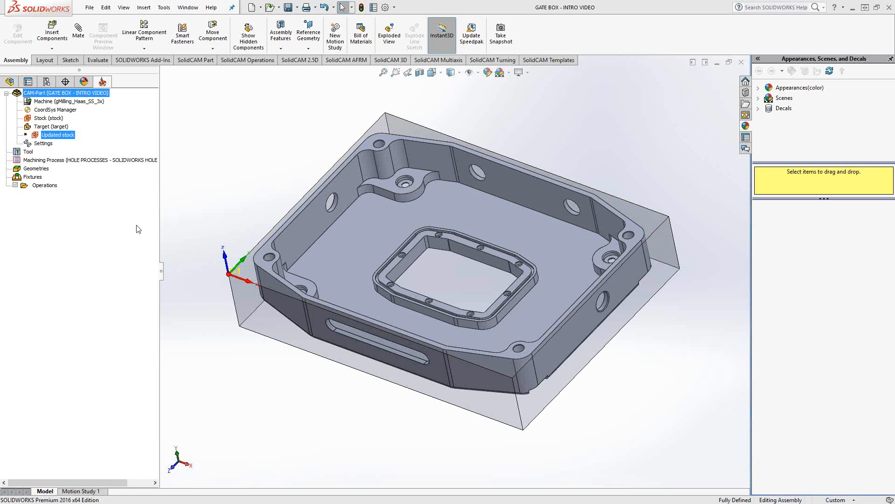
{"action": "mouse_move", "coordinate": [65, 215]}
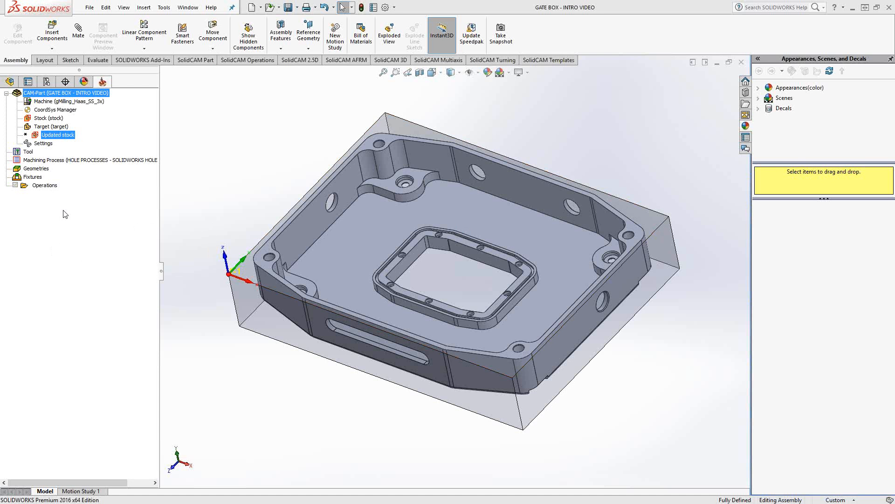
Step: Add a new Face milling operation from the Operations list's Add Milling Operation menu
{"action": "right_click", "coordinate": [45, 185]}
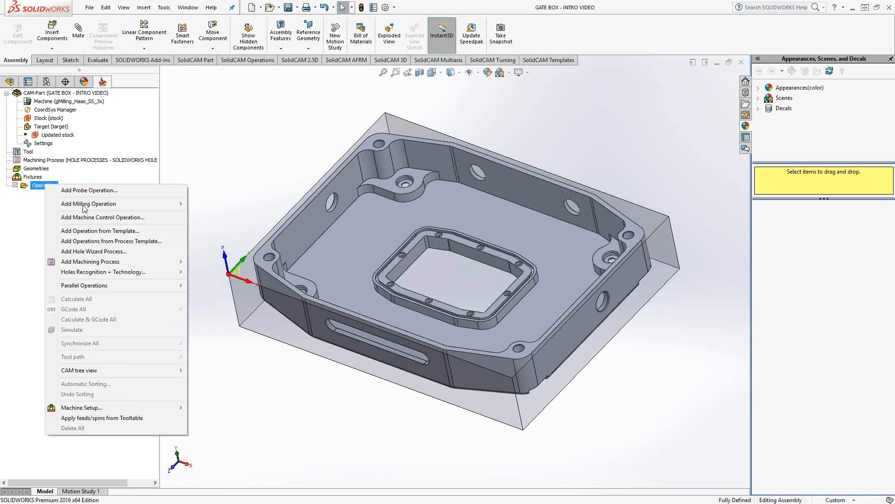
{"action": "mouse_move", "coordinate": [88, 203]}
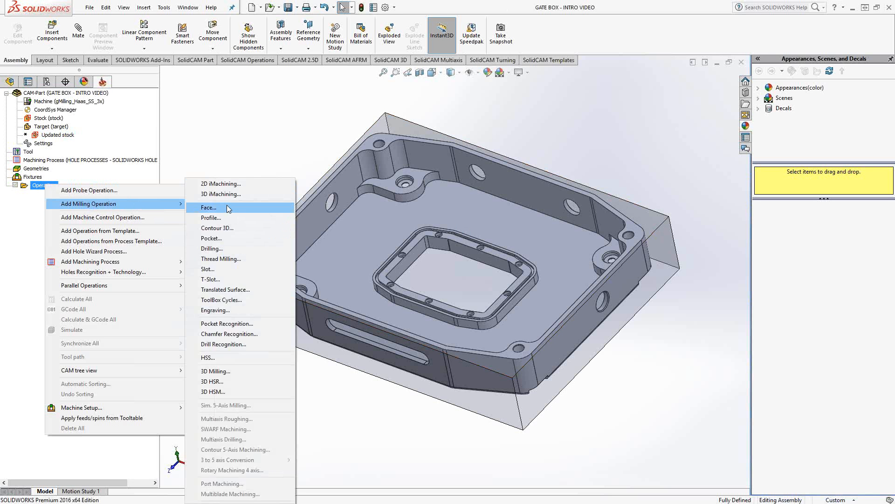
{"action": "left_click", "coordinate": [208, 207]}
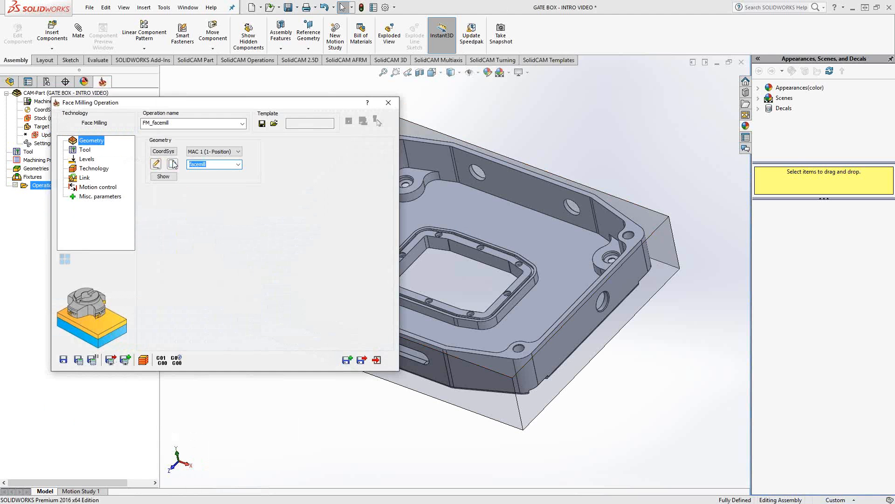
Step: Create new facing geometry facemill1 with Model type and Box base option
{"action": "left_click", "coordinate": [156, 164]}
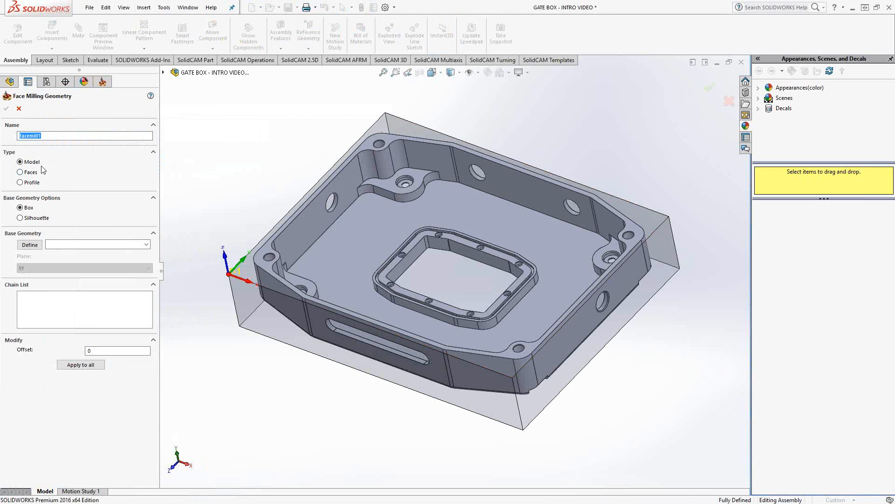
{"action": "mouse_move", "coordinate": [31, 184]}
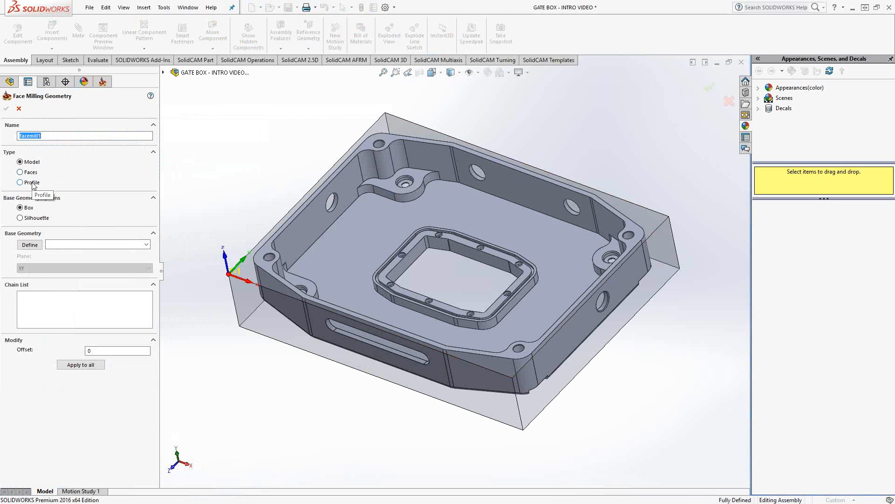
{"action": "mouse_move", "coordinate": [31, 185]}
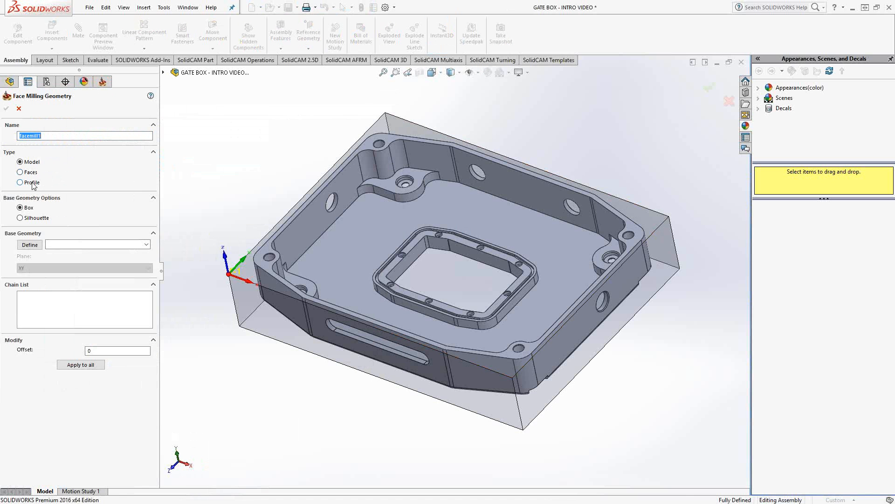
{"action": "mouse_move", "coordinate": [67, 179]}
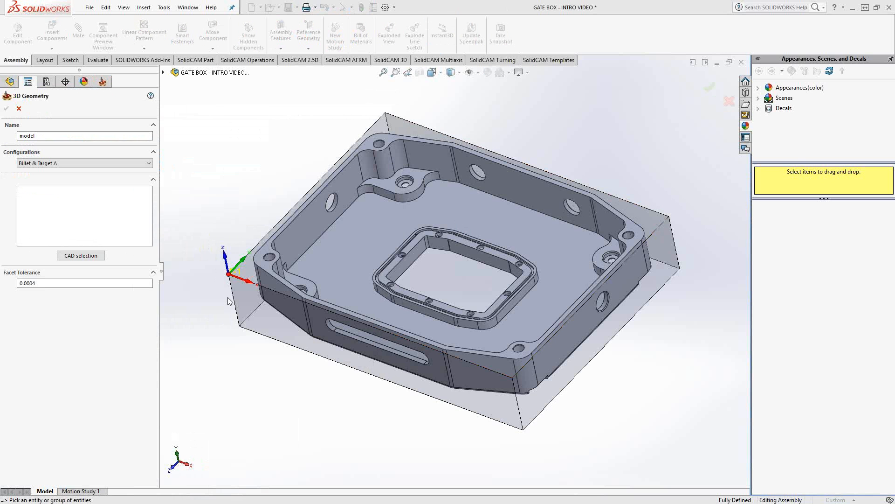
Step: Accept the whole gate box model as base geometry, producing Chain 1 around its box outline
{"action": "left_click", "coordinate": [234, 312]}
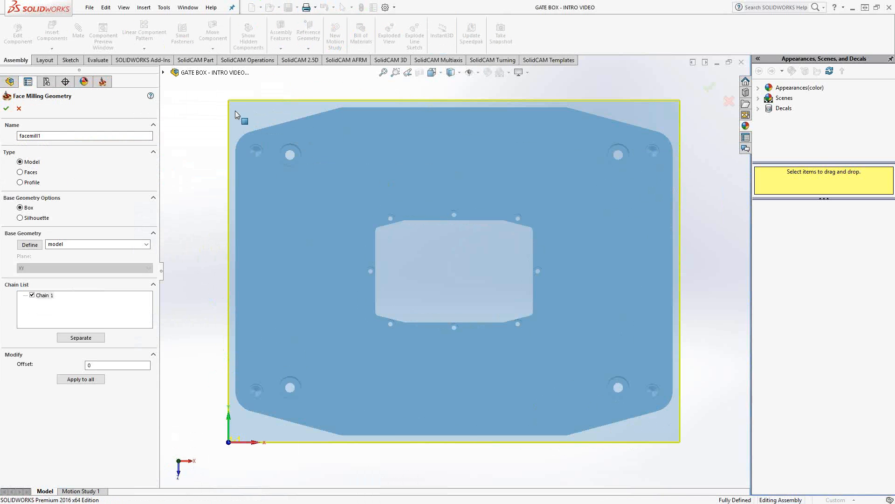
{"action": "mouse_move", "coordinate": [228, 409]}
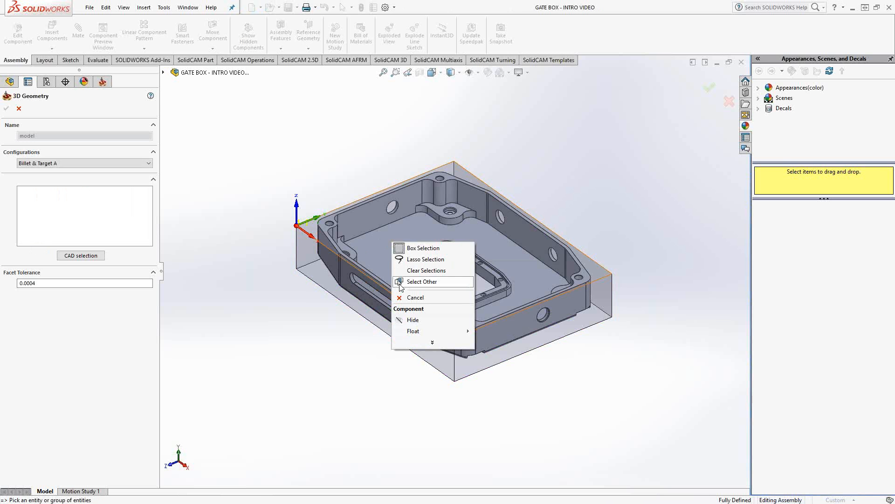
{"action": "left_click", "coordinate": [421, 281]}
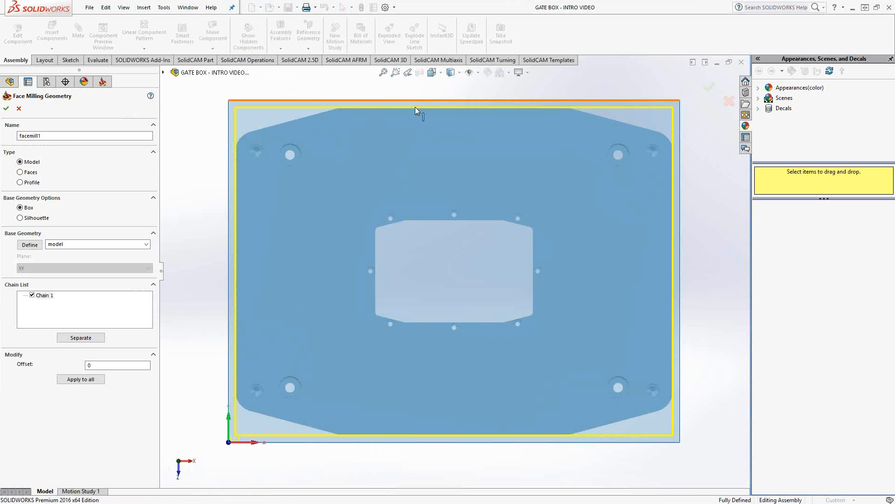
{"action": "mouse_move", "coordinate": [273, 258]}
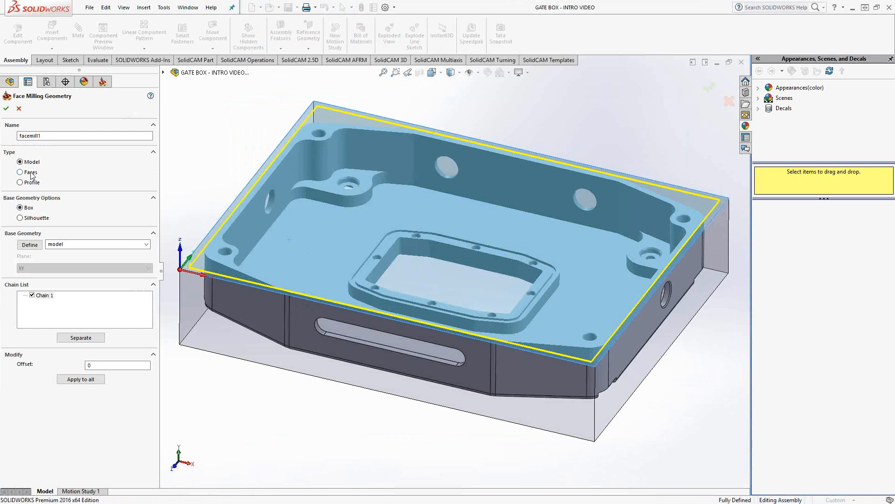
Step: Switch the geometry type to Faces and pick the floor face as base, creating Chain 1
{"action": "left_click", "coordinate": [21, 172]}
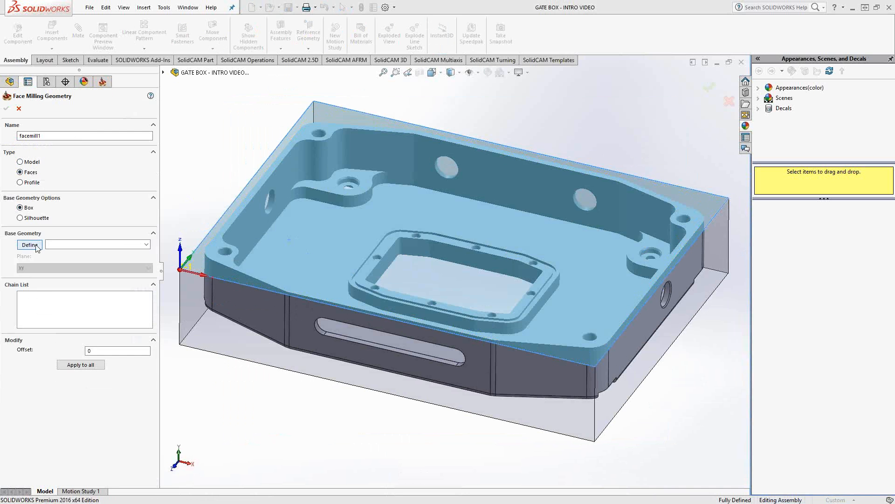
{"action": "left_click", "coordinate": [29, 244]}
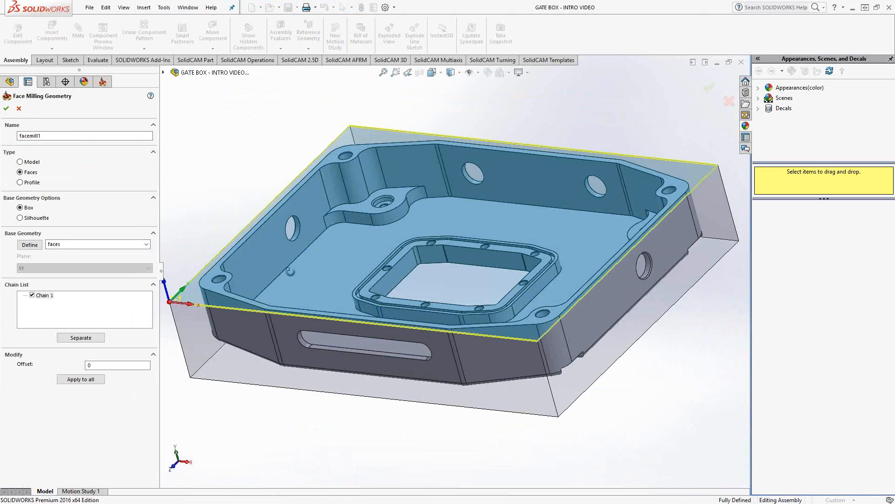
{"action": "left_click", "coordinate": [30, 245]}
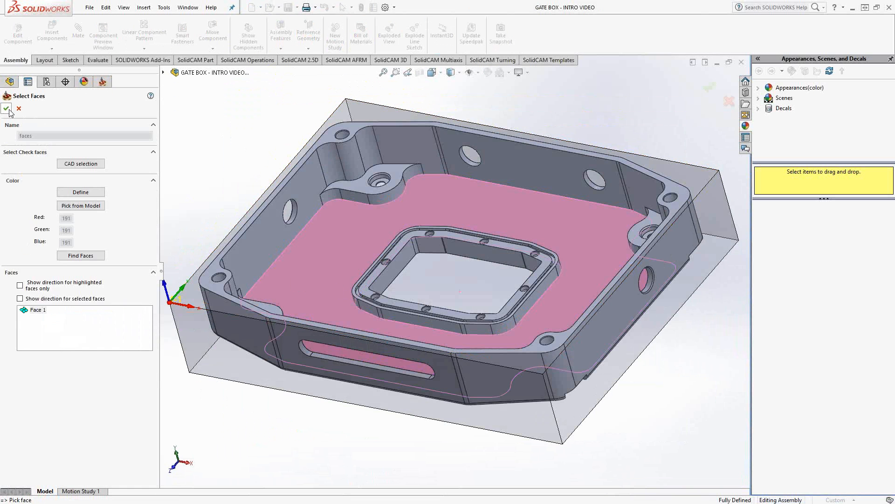
{"action": "right_click", "coordinate": [397, 257]}
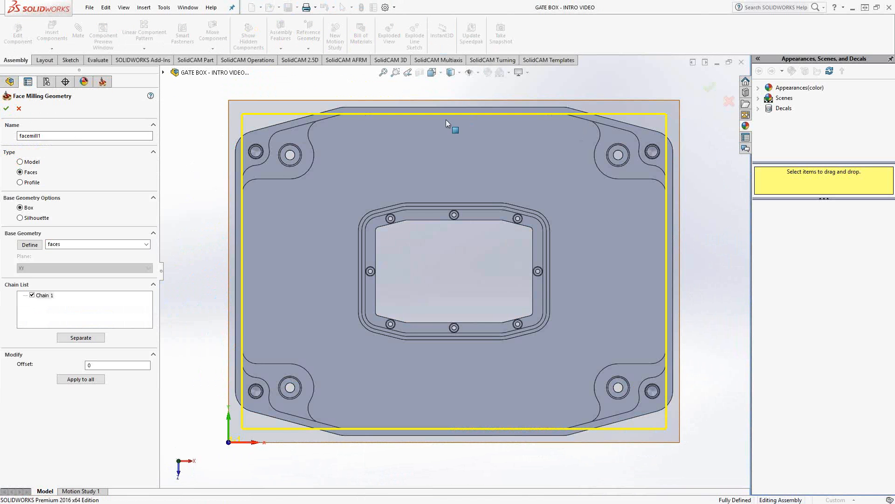
{"action": "mouse_move", "coordinate": [250, 313]}
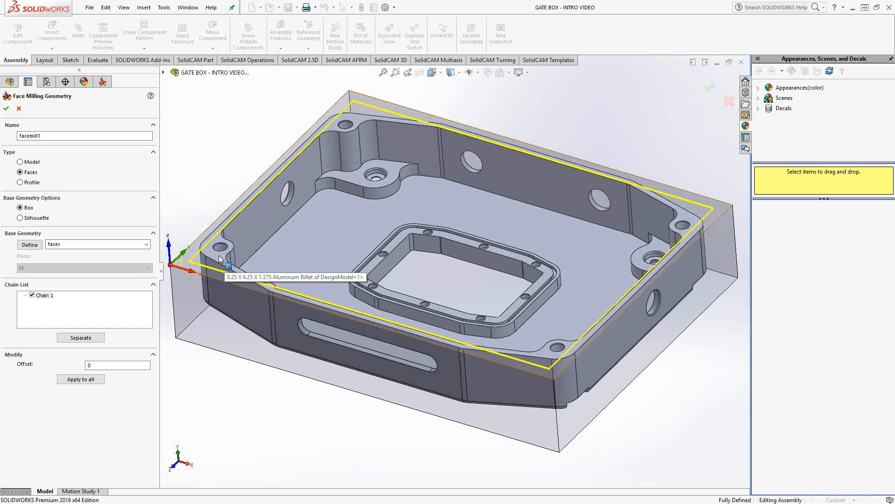
{"action": "mouse_move", "coordinate": [59, 194]}
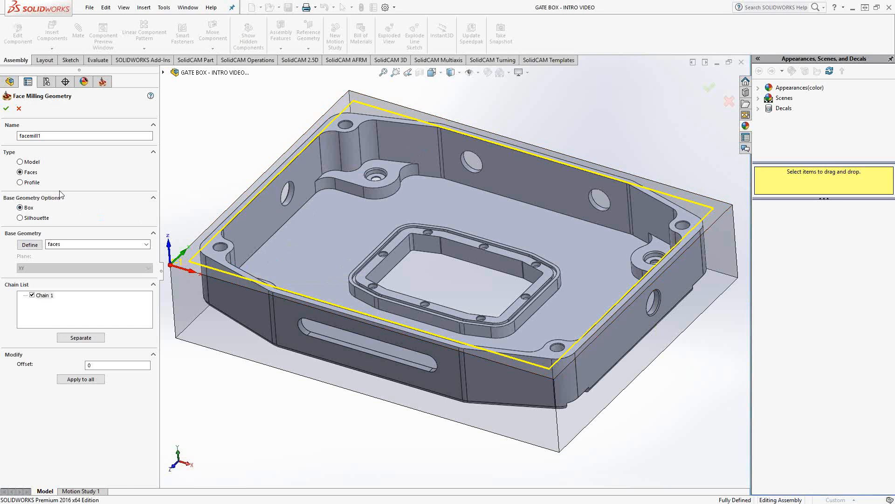
Step: Switch to Profile type and chain the front top edge around the part at constant height
{"action": "left_click", "coordinate": [20, 182]}
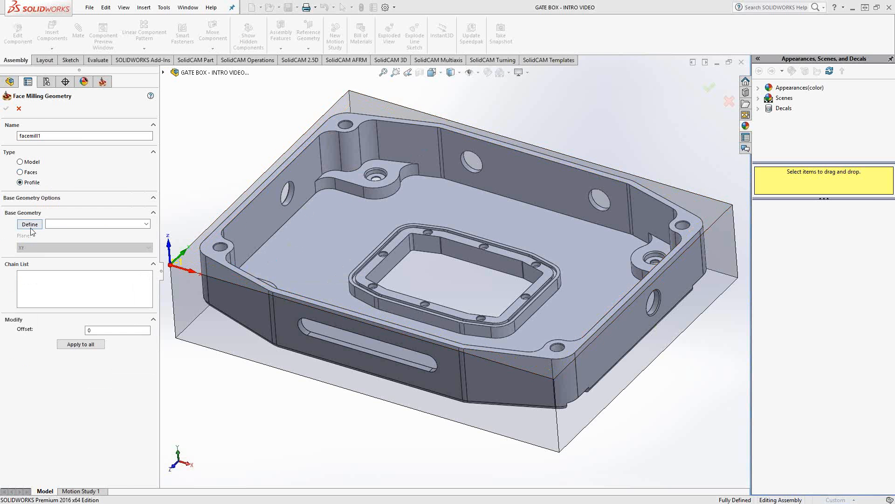
{"action": "left_click", "coordinate": [28, 224]}
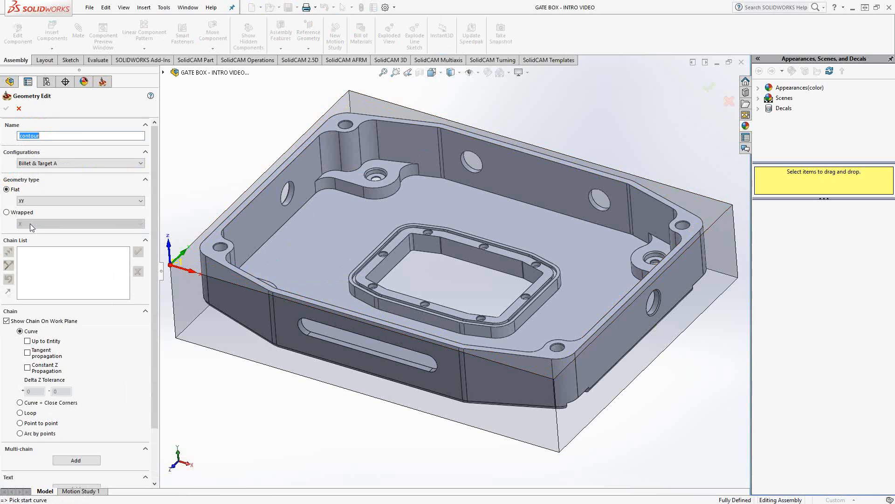
{"action": "mouse_move", "coordinate": [166, 335]}
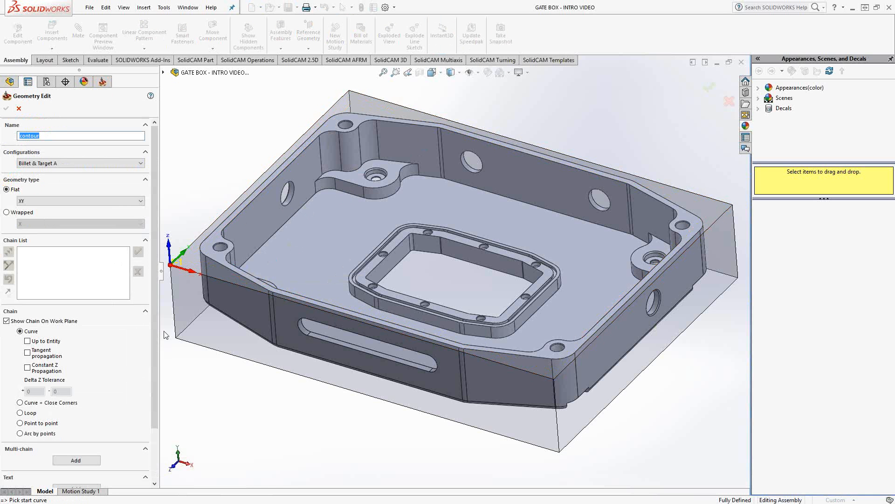
{"action": "left_click", "coordinate": [300, 301]}
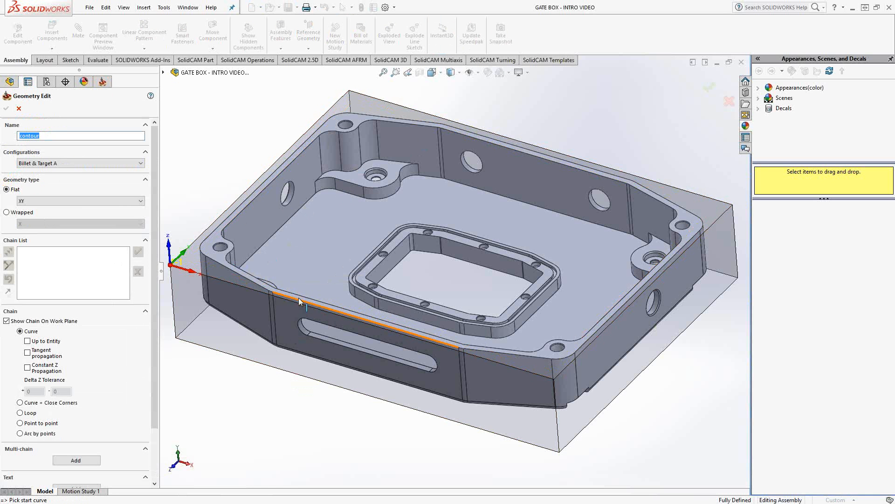
{"action": "left_click", "coordinate": [299, 301]}
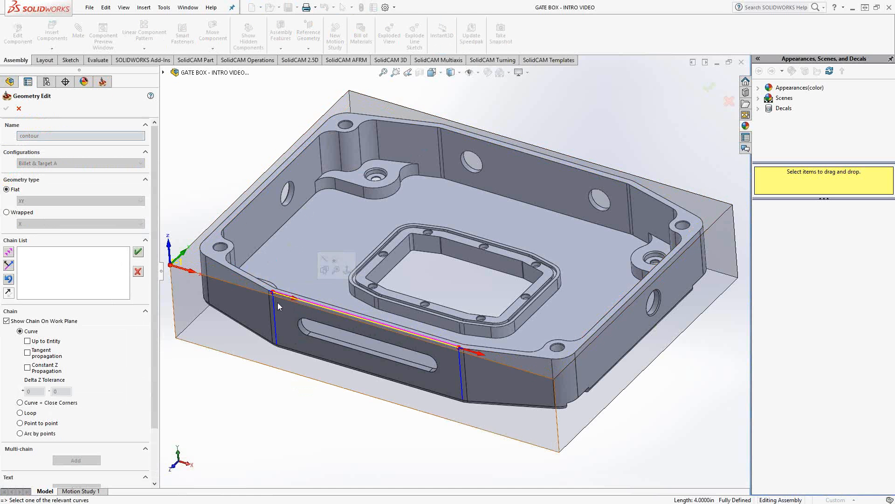
{"action": "left_click", "coordinate": [27, 365]}
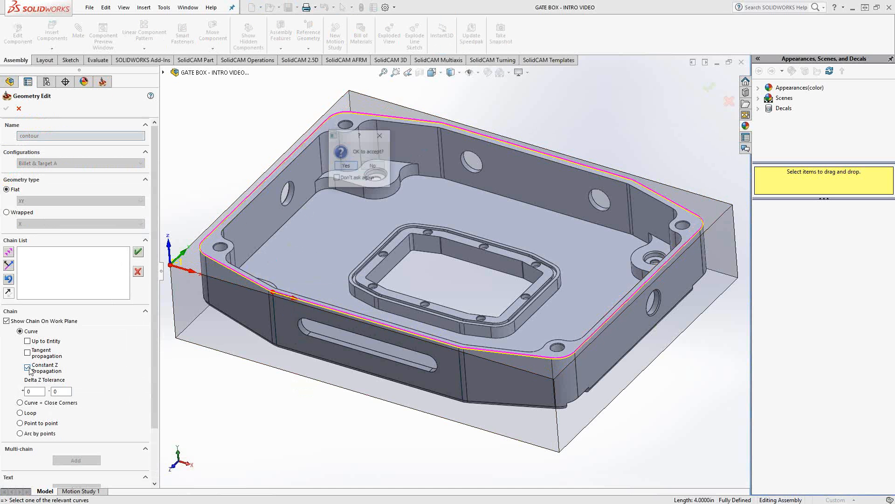
{"action": "left_click", "coordinate": [345, 165]}
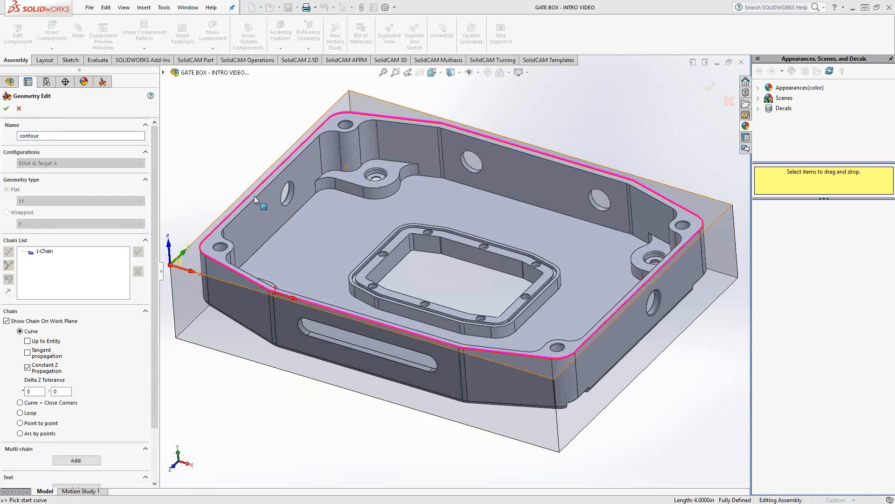
Step: Finish picking and confirm the contour chains as facemill1's base geometry
{"action": "right_click", "coordinate": [256, 200]}
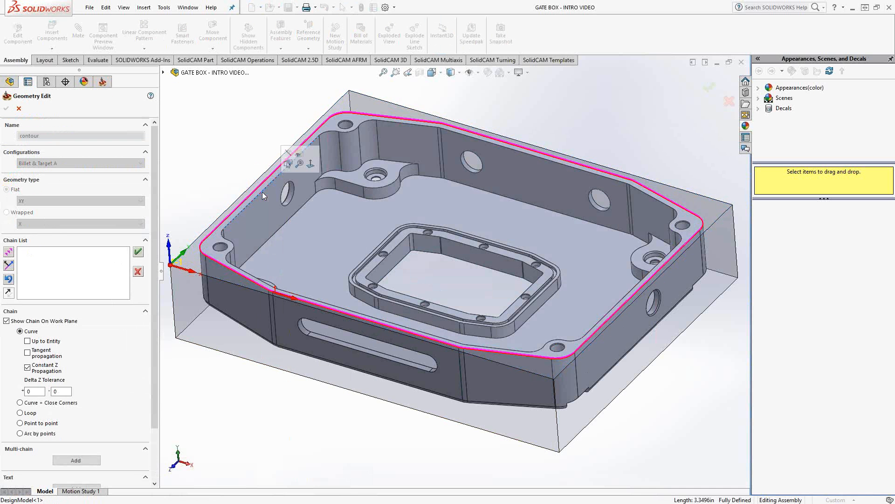
{"action": "left_click", "coordinate": [138, 252]}
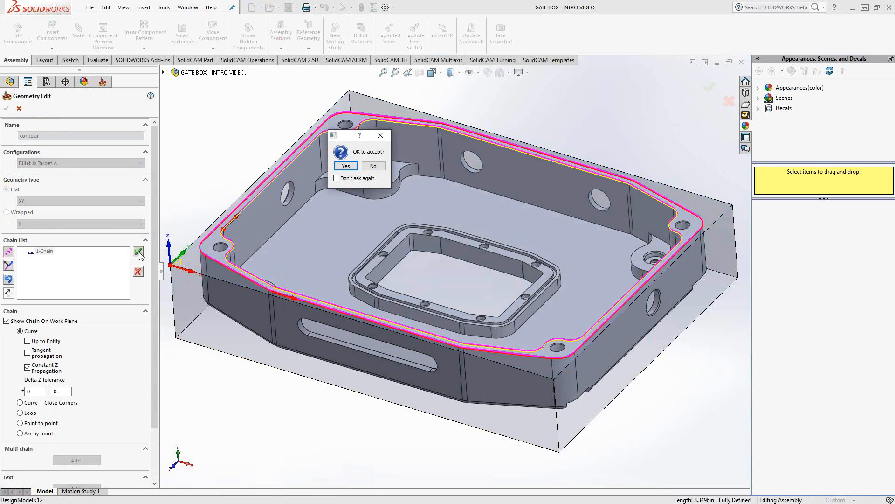
{"action": "left_click", "coordinate": [345, 166]}
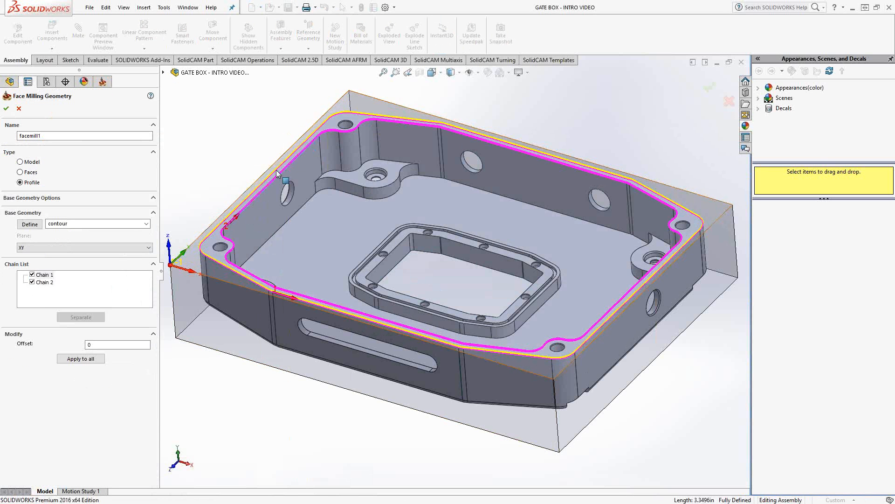
{"action": "mouse_move", "coordinate": [215, 228]}
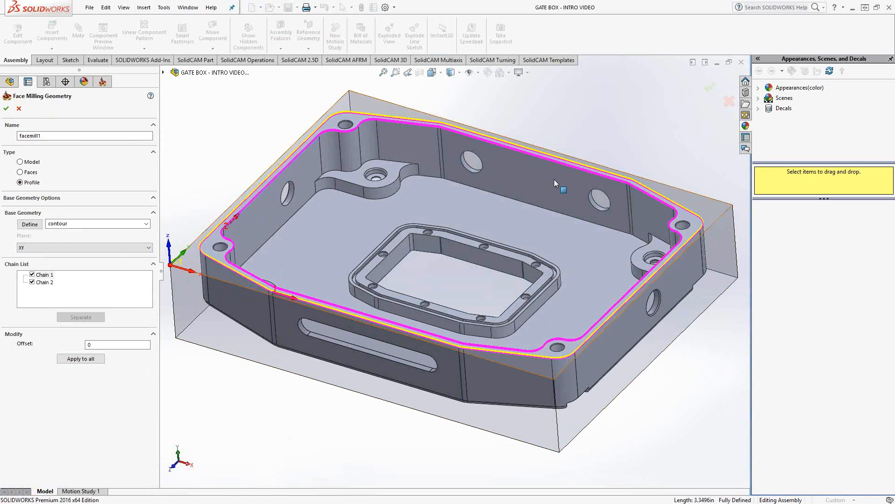
{"action": "mouse_move", "coordinate": [327, 133]}
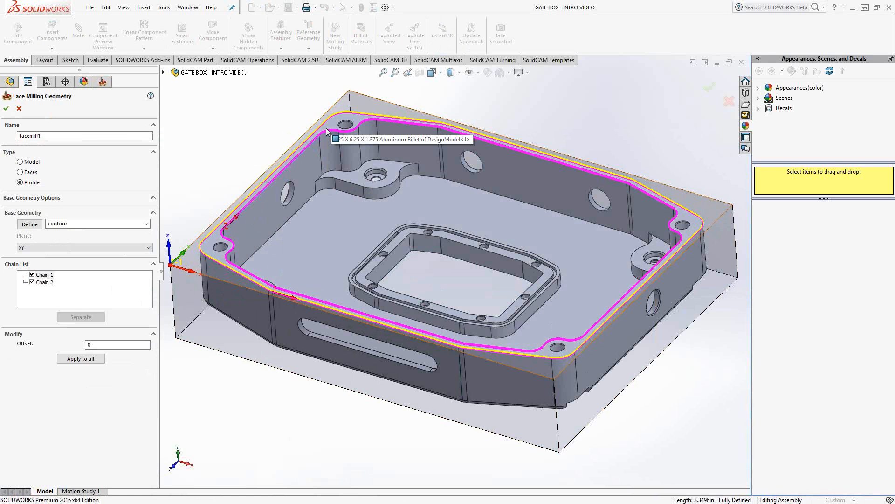
{"action": "mouse_move", "coordinate": [297, 144]}
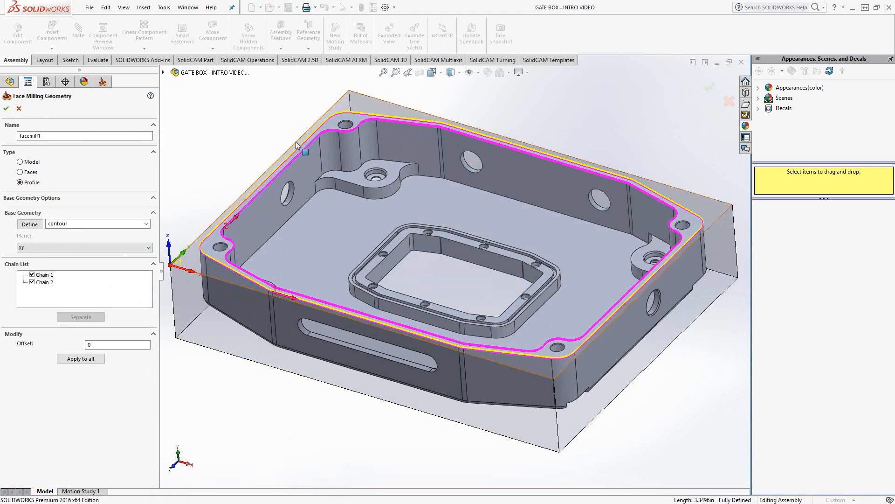
Step: Confirm facemill1 as the operation's geometry and preview it on the gate box model
{"action": "left_click", "coordinate": [6, 108]}
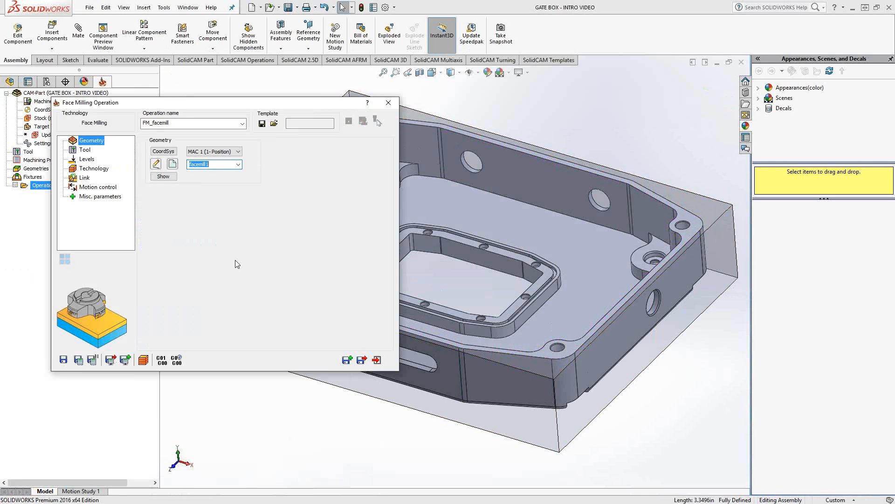
{"action": "mouse_move", "coordinate": [189, 197]}
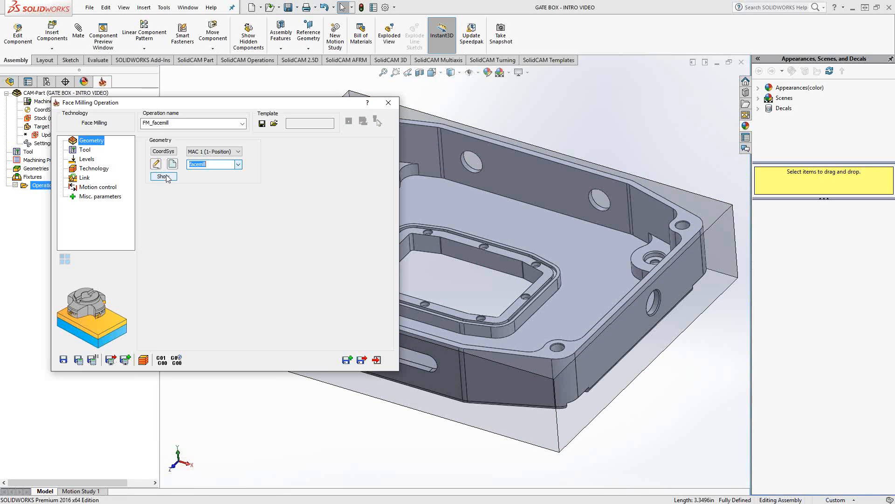
{"action": "left_click", "coordinate": [162, 176]}
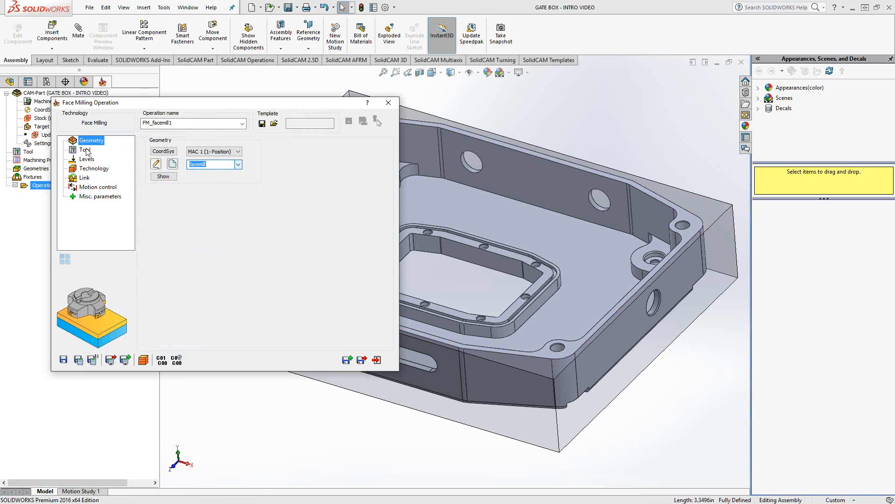
{"action": "left_click", "coordinate": [85, 150]}
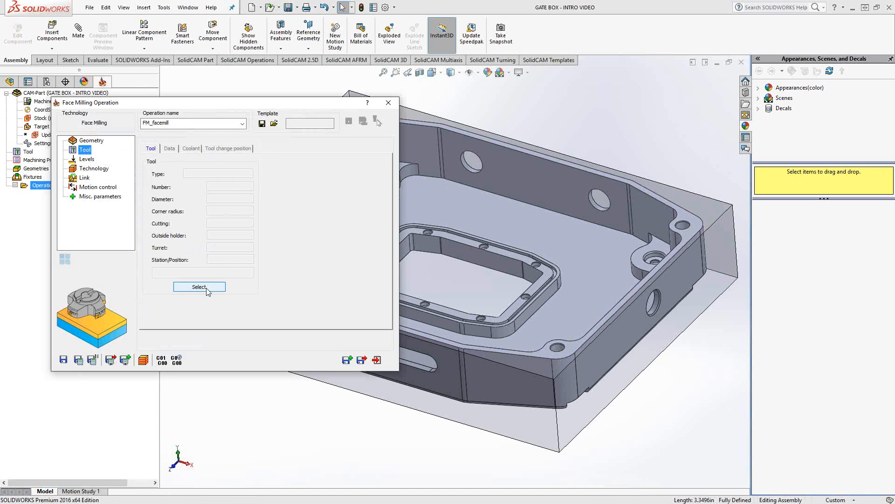
Step: Select tool #1, the 2" Carbide Inserted Facemill 4FL, from the tool table
{"action": "left_click", "coordinate": [199, 286]}
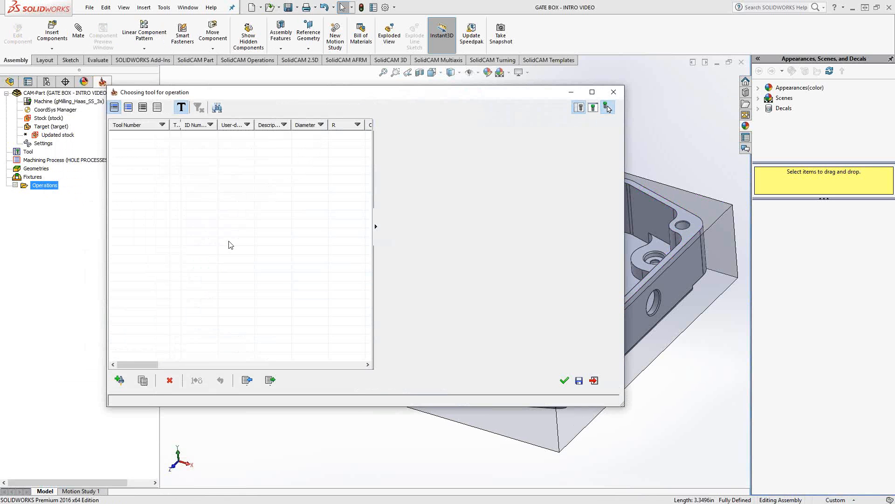
{"action": "mouse_move", "coordinate": [277, 361]}
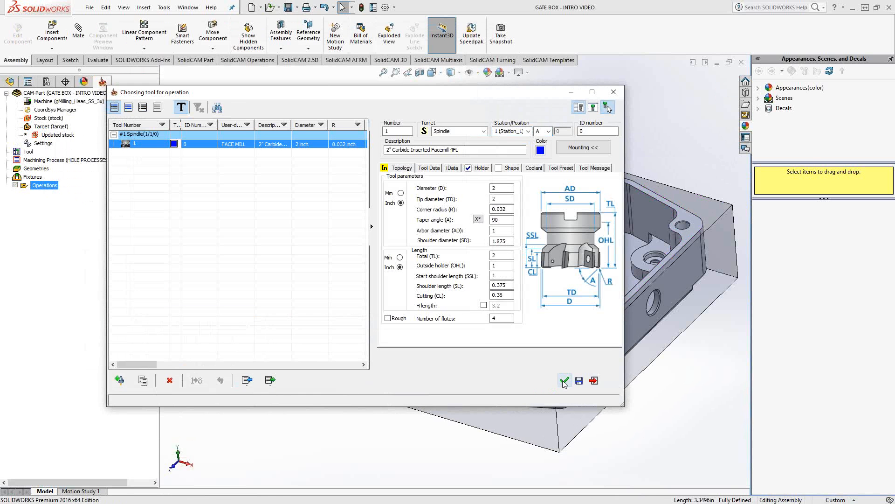
{"action": "left_click", "coordinate": [564, 381]}
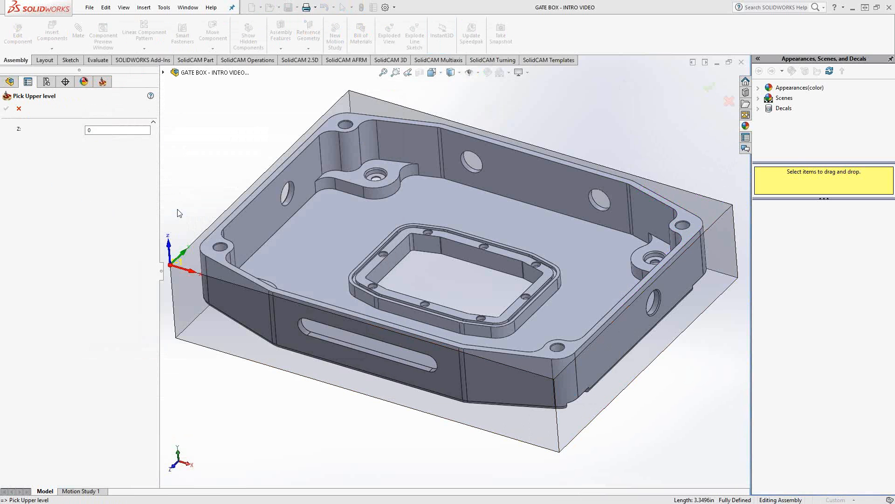
Step: Set upper level 0, face depth -0.025 on the top face, and max step down 0.1
{"action": "left_click", "coordinate": [368, 107]}
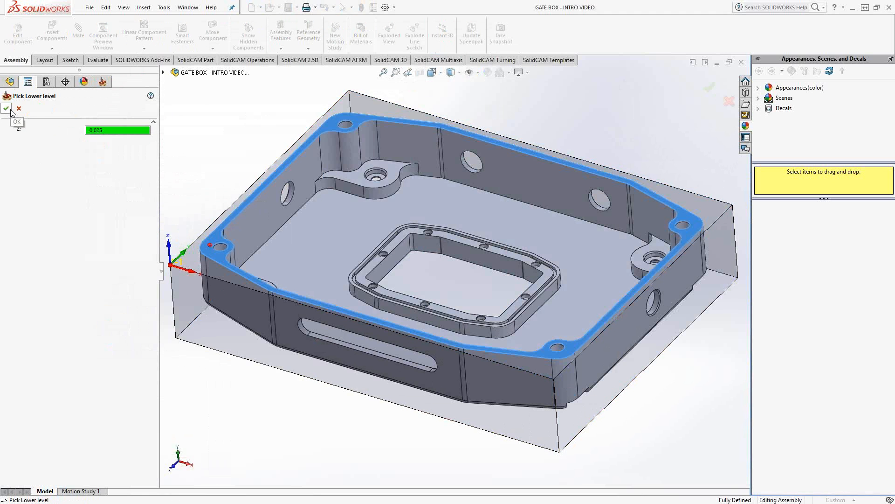
{"action": "left_click", "coordinate": [7, 108]}
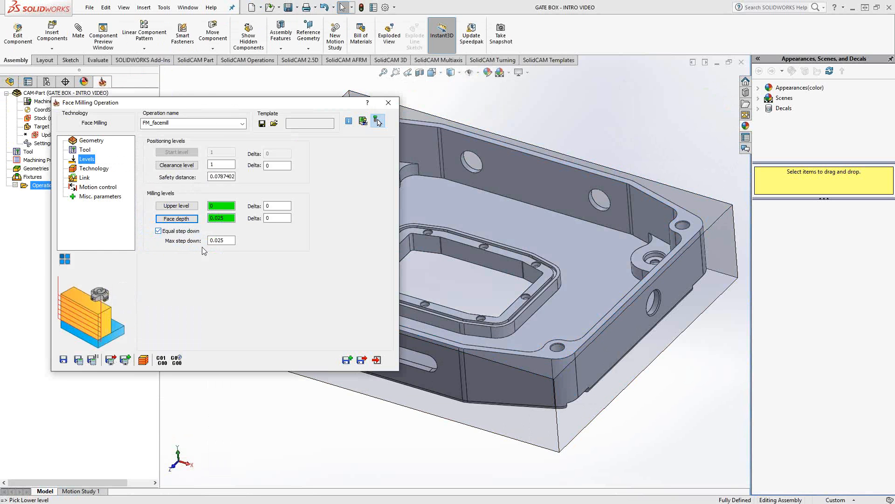
{"action": "type", "text": ".1"}
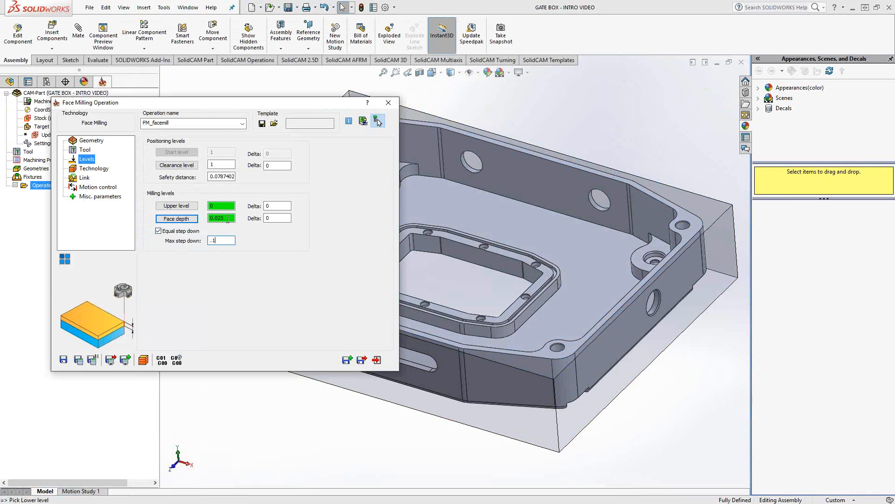
Step: On the Technology page, set Hatch floor offset 0.01 with Finish enabled and 30% minimum overlap
{"action": "left_click", "coordinate": [93, 169]}
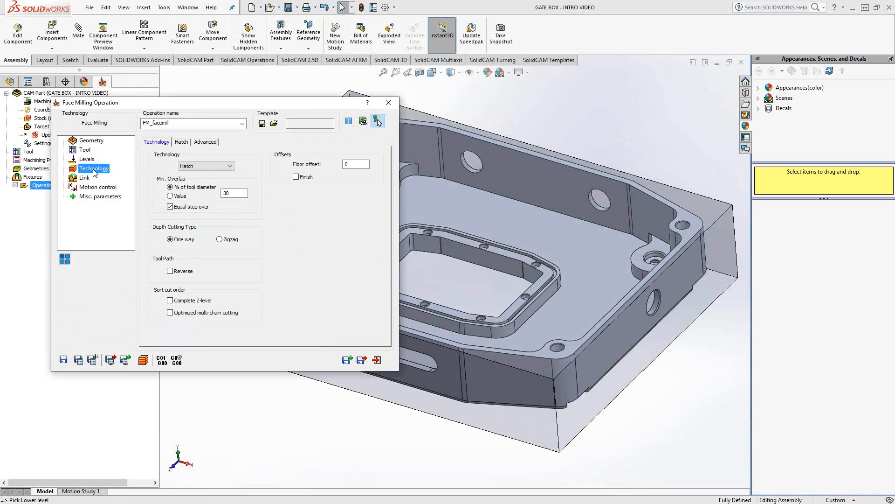
{"action": "left_click", "coordinate": [356, 164]}
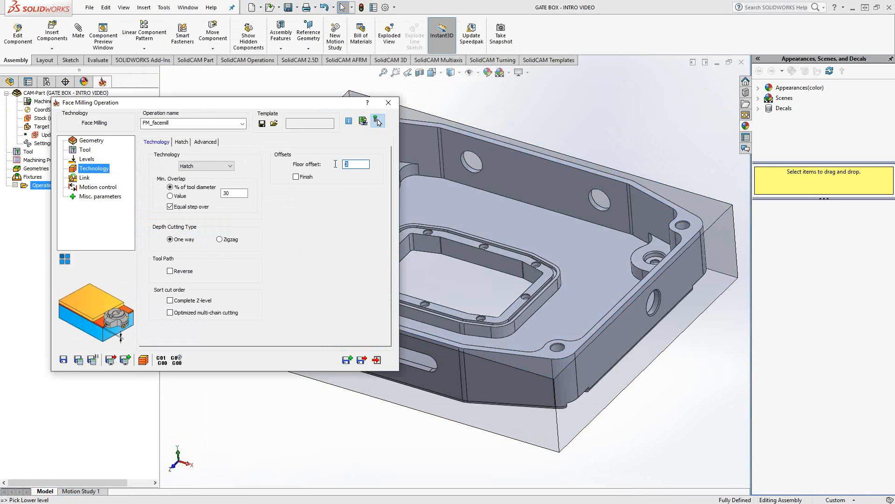
{"action": "type", "text": ".01"}
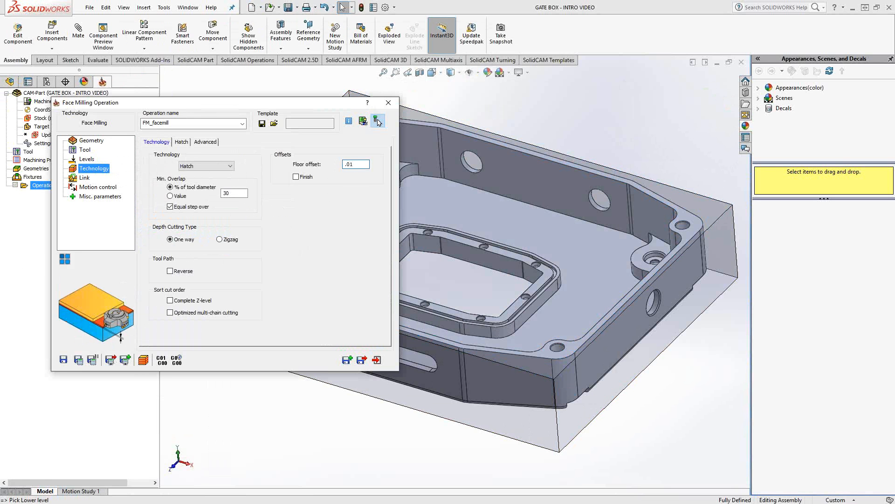
{"action": "left_click", "coordinate": [296, 176]}
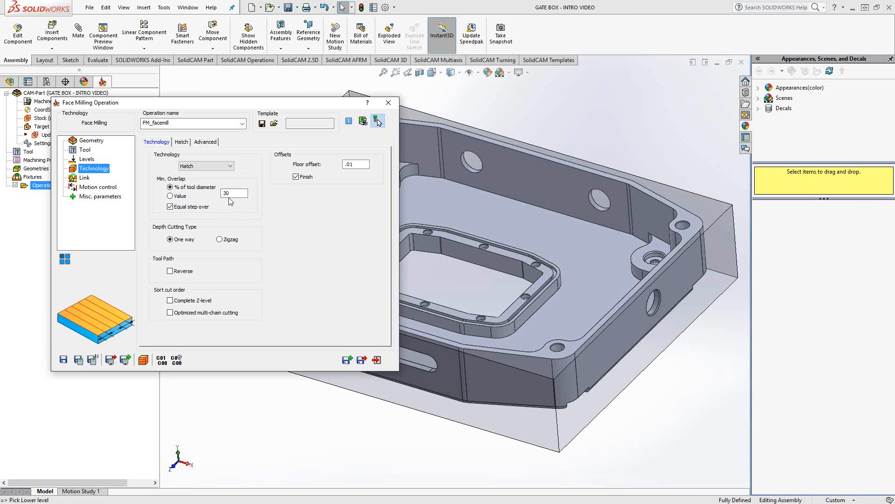
{"action": "left_click", "coordinate": [231, 192]}
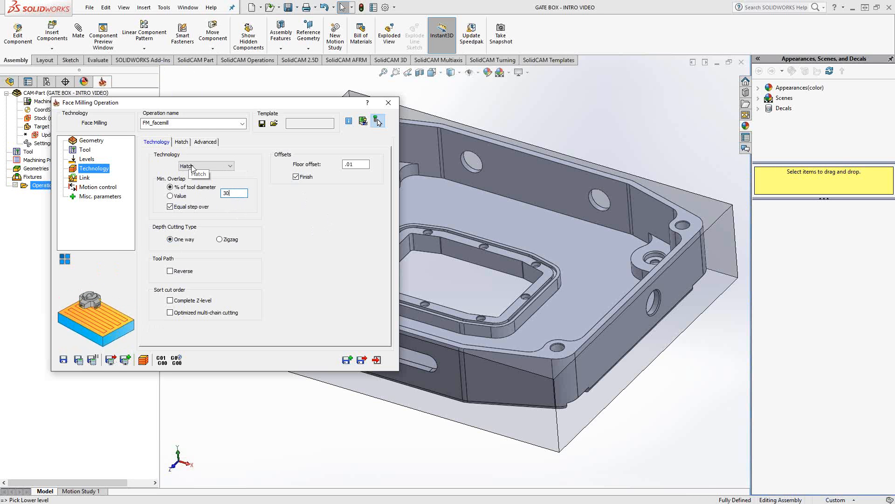
{"action": "left_click", "coordinate": [182, 141]}
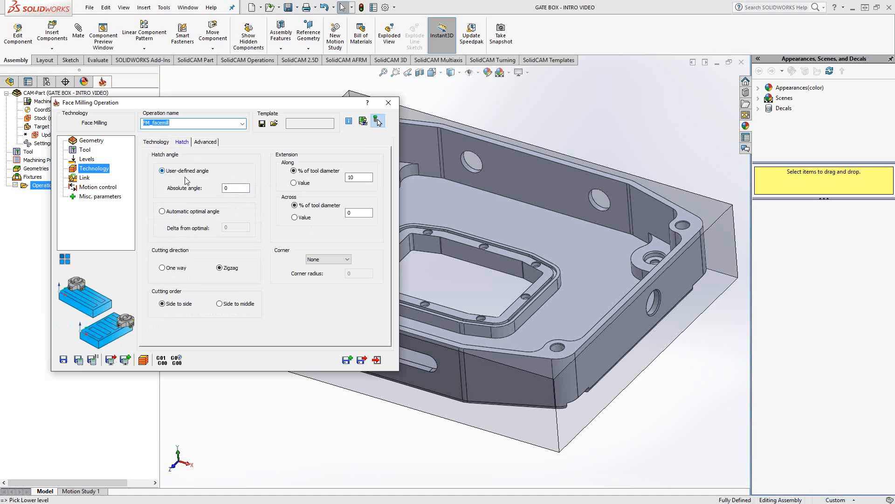
{"action": "left_click", "coordinate": [235, 187]}
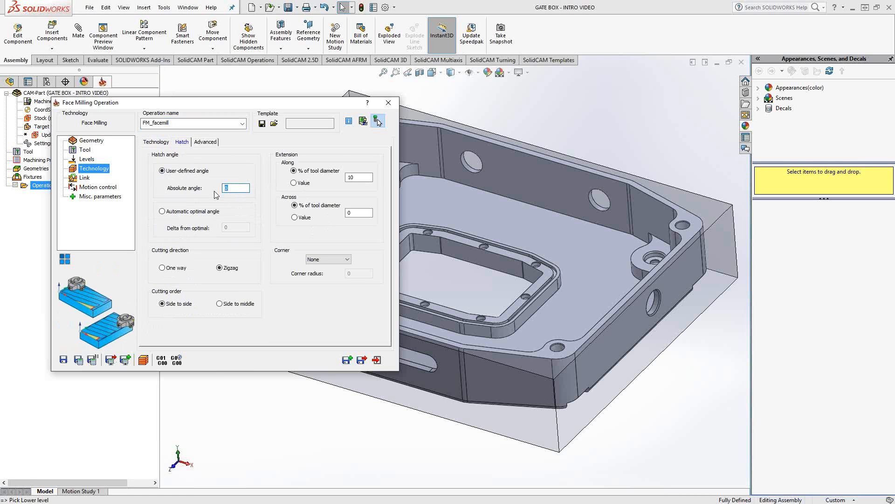
{"action": "mouse_move", "coordinate": [213, 193]}
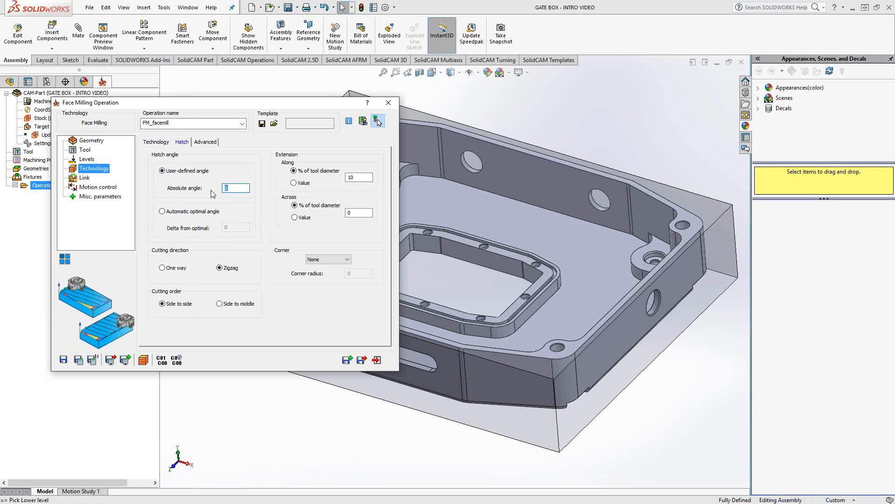
{"action": "left_click", "coordinate": [294, 170]}
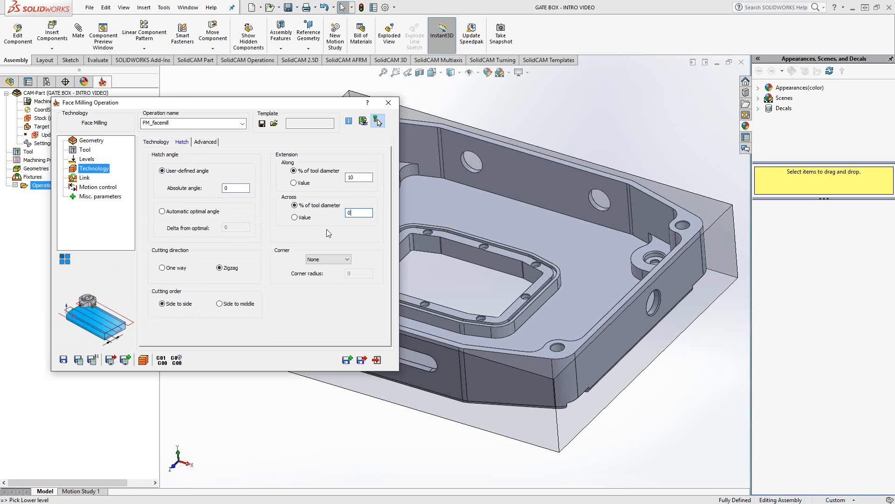
{"action": "left_click", "coordinate": [219, 268]}
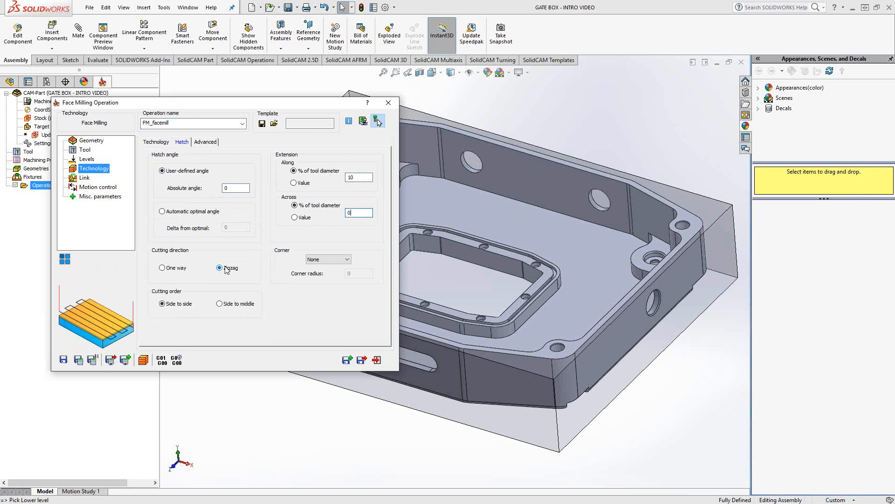
{"action": "left_click", "coordinate": [219, 267]}
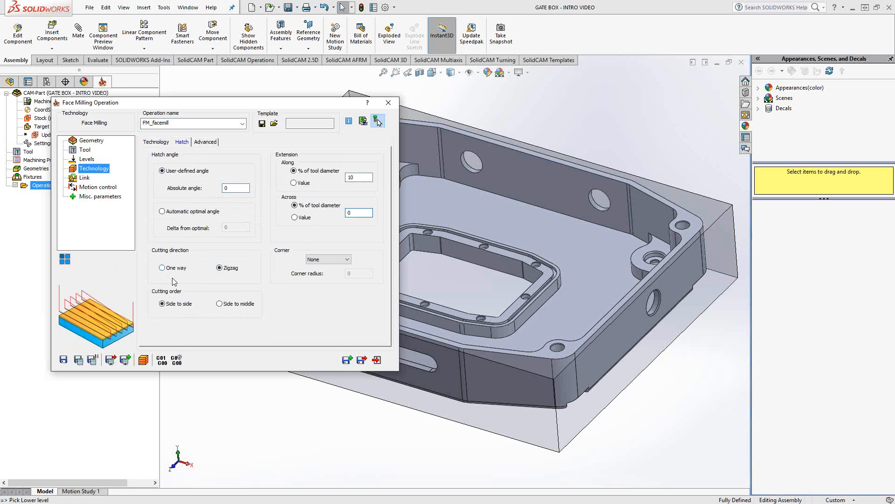
{"action": "left_click", "coordinate": [155, 142]}
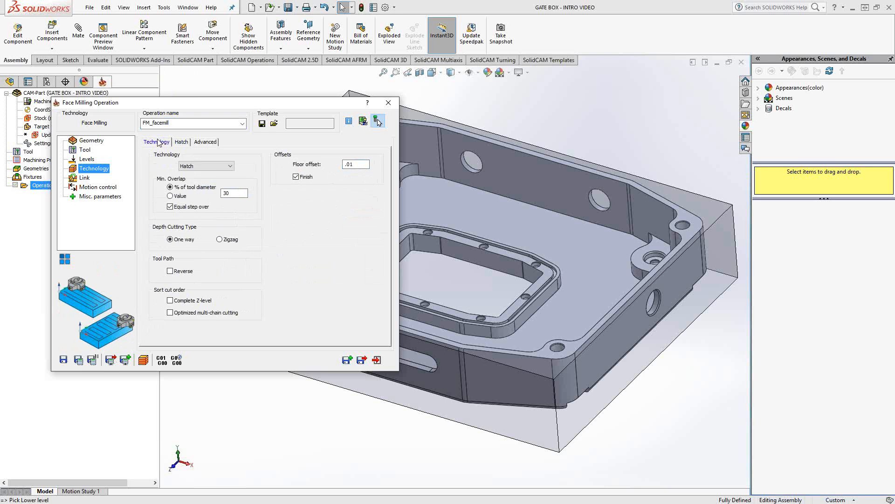
Step: Try the Contour strategy and choose a corner treatment for its path
{"action": "left_click", "coordinate": [230, 166]}
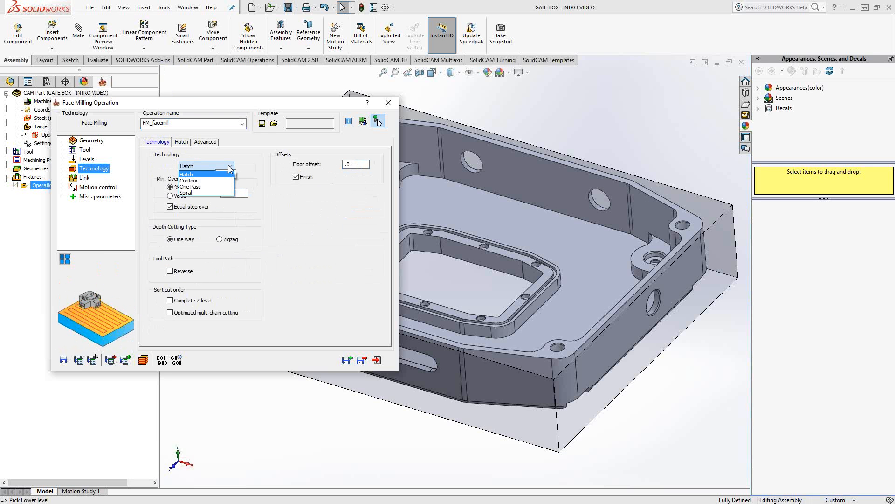
{"action": "mouse_move", "coordinate": [189, 180]}
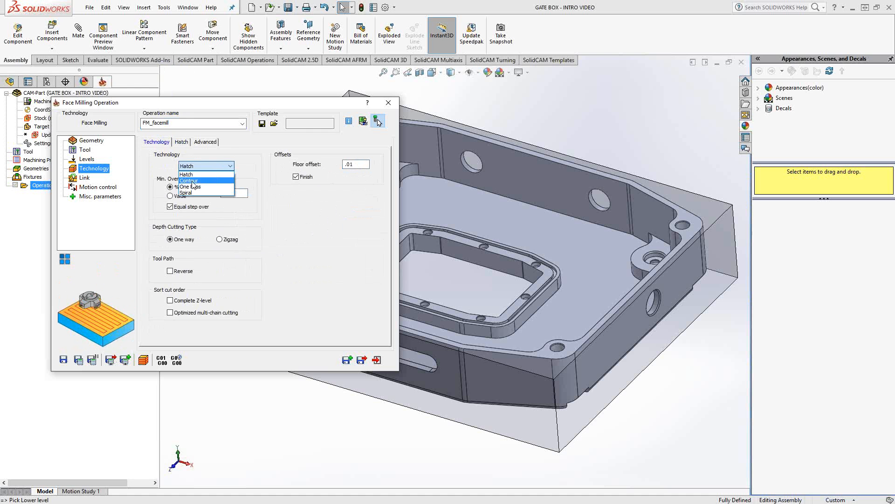
{"action": "left_click", "coordinate": [189, 180]}
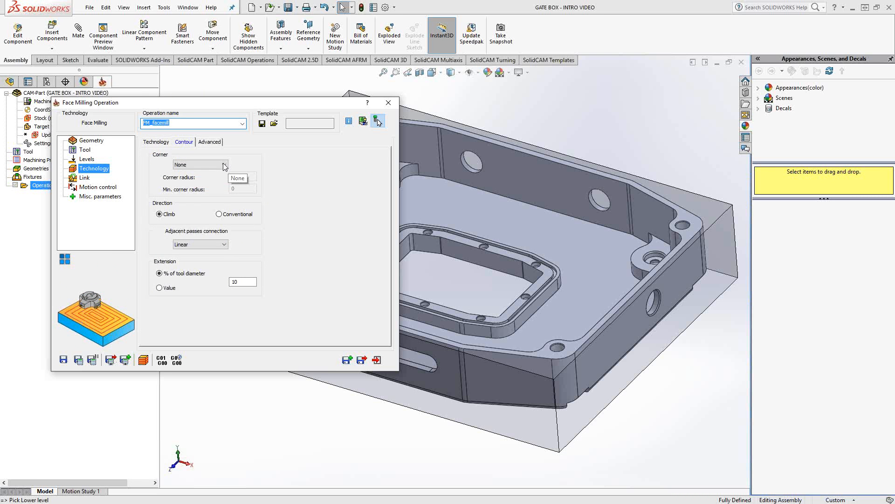
{"action": "left_click", "coordinate": [223, 164]}
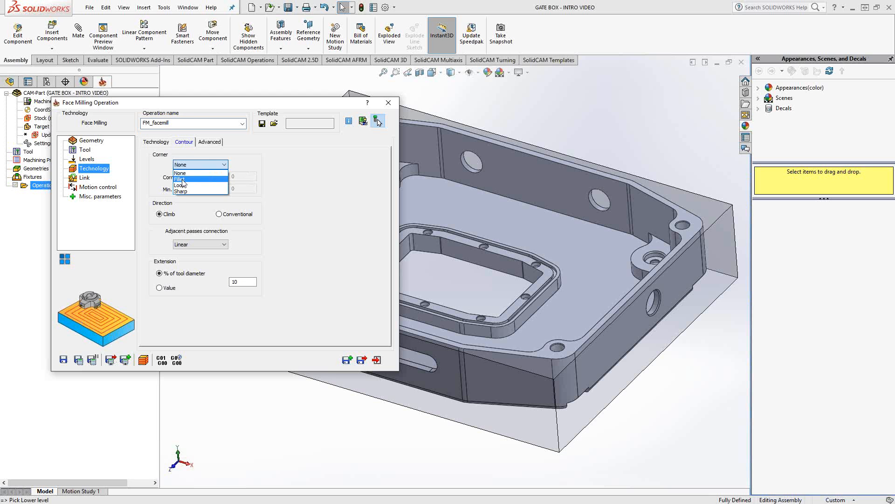
{"action": "left_click", "coordinate": [188, 182]}
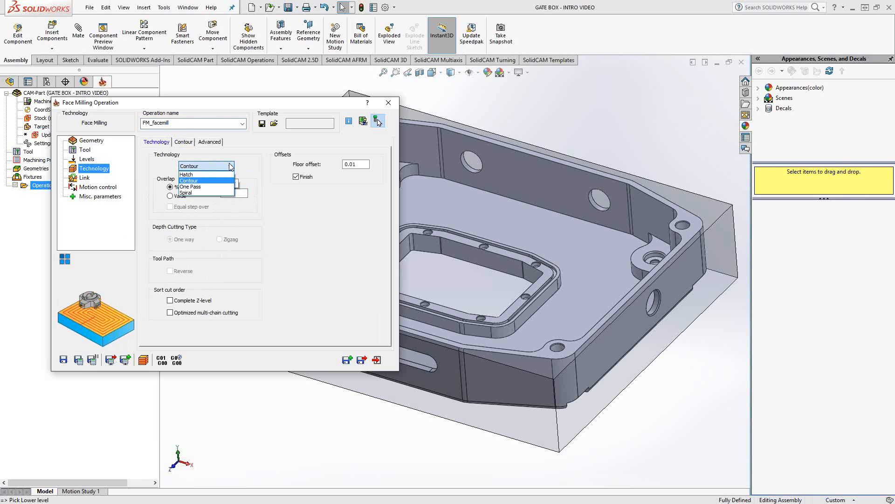
{"action": "mouse_move", "coordinate": [189, 186]}
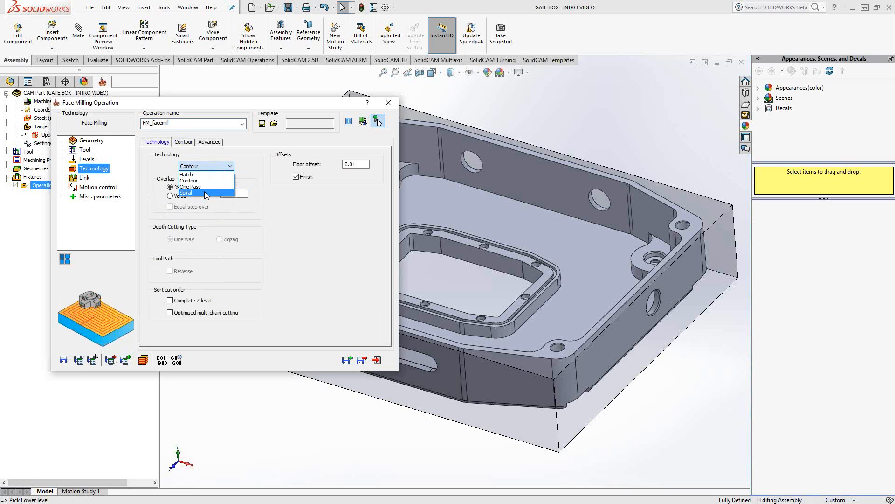
Step: Try the Spiral strategy and its approach distance, then set the technology back to Hatch
{"action": "left_click", "coordinate": [186, 192]}
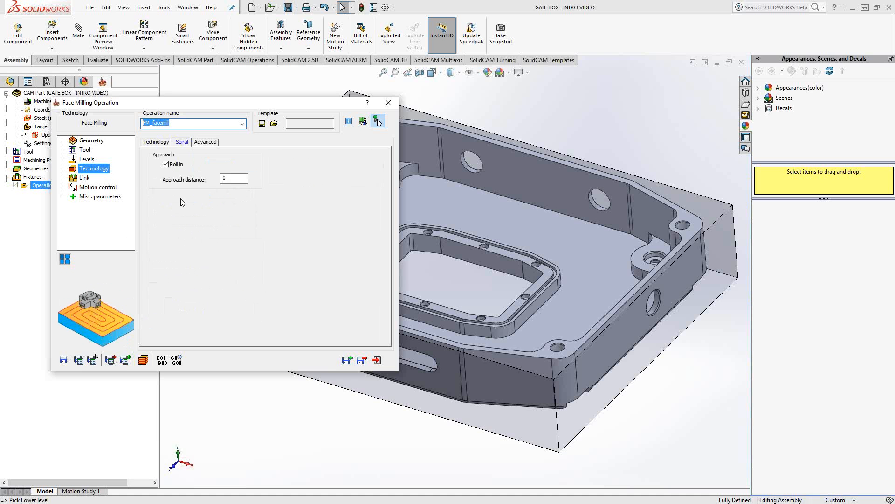
{"action": "left_click", "coordinate": [233, 178]}
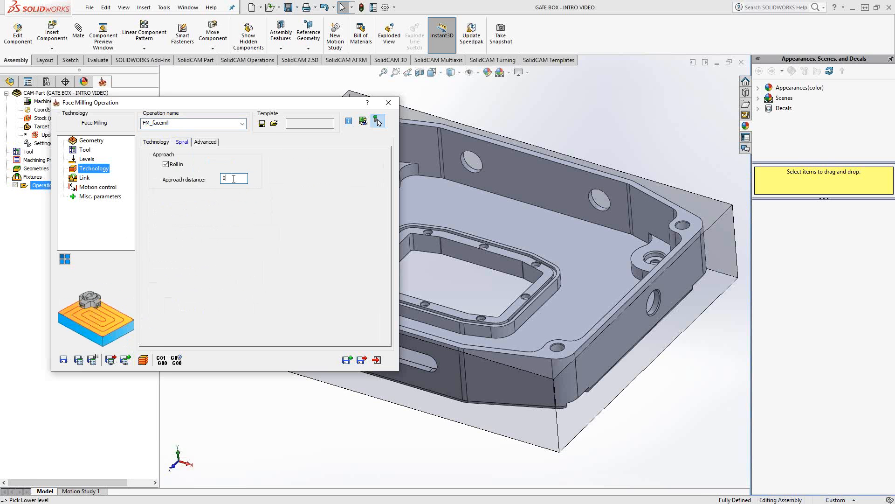
{"action": "left_click", "coordinate": [156, 142]}
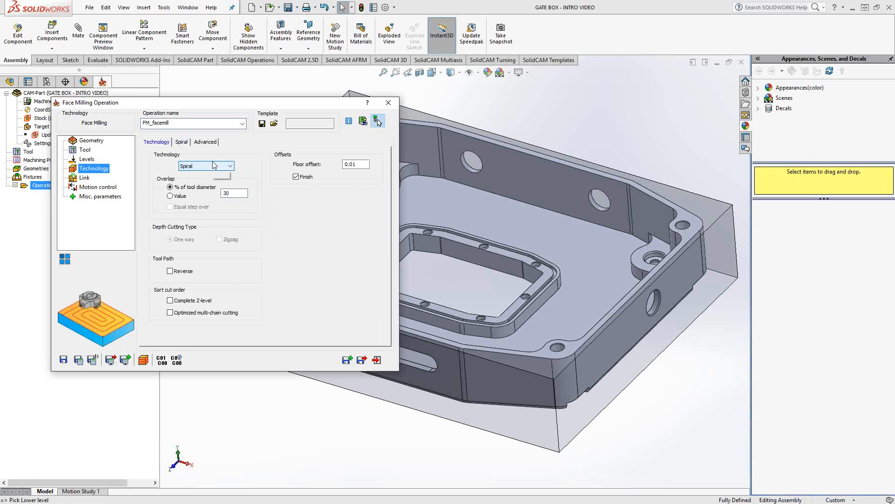
{"action": "left_click", "coordinate": [230, 166]}
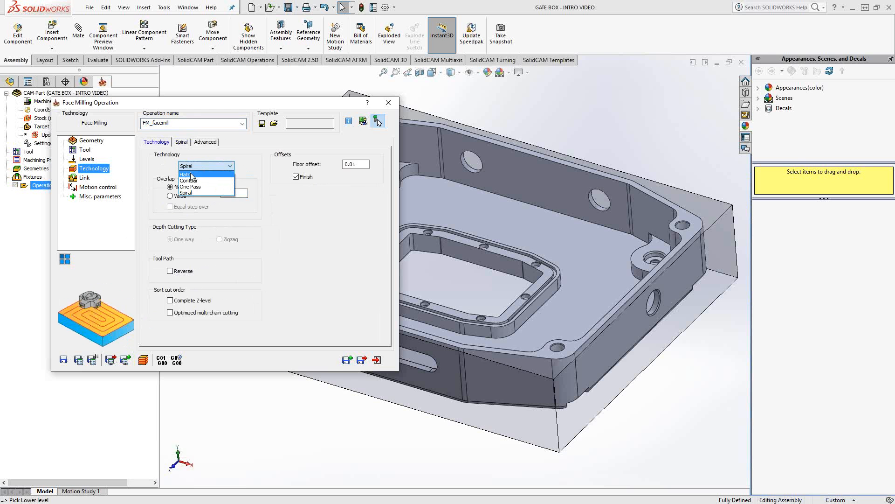
{"action": "left_click", "coordinate": [188, 175]}
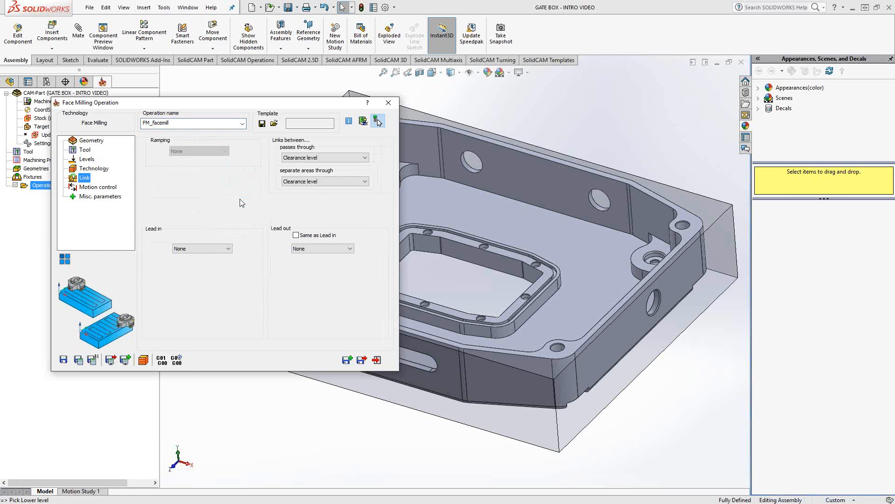
{"action": "mouse_move", "coordinate": [247, 263]}
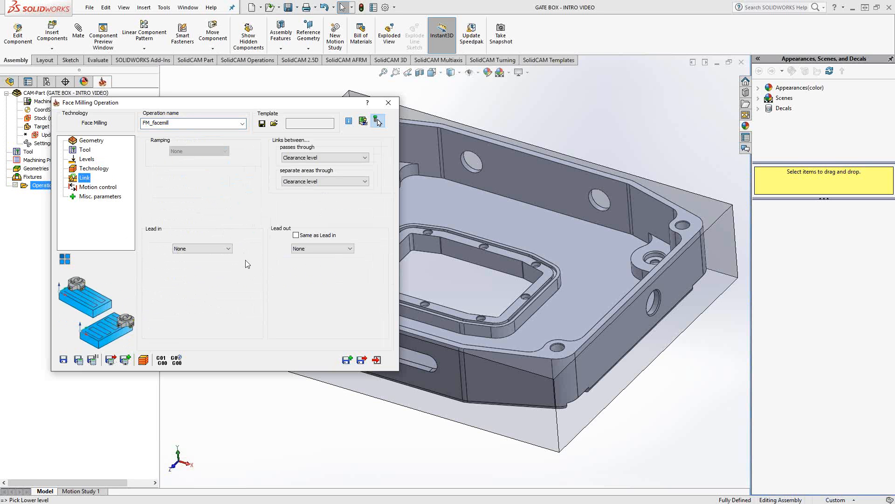
Step: Try a Tangent lead-in, revert it to None, and calculate the parallel hatch toolpath
{"action": "left_click", "coordinate": [201, 249]}
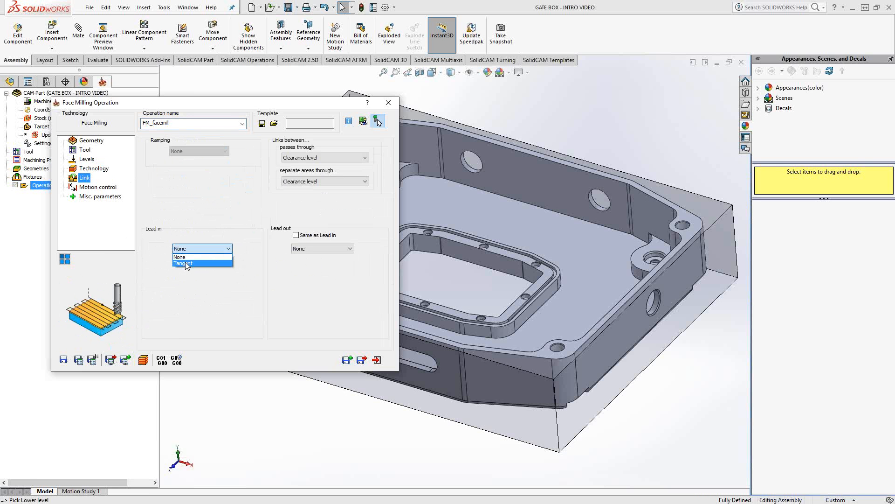
{"action": "left_click", "coordinate": [183, 263]}
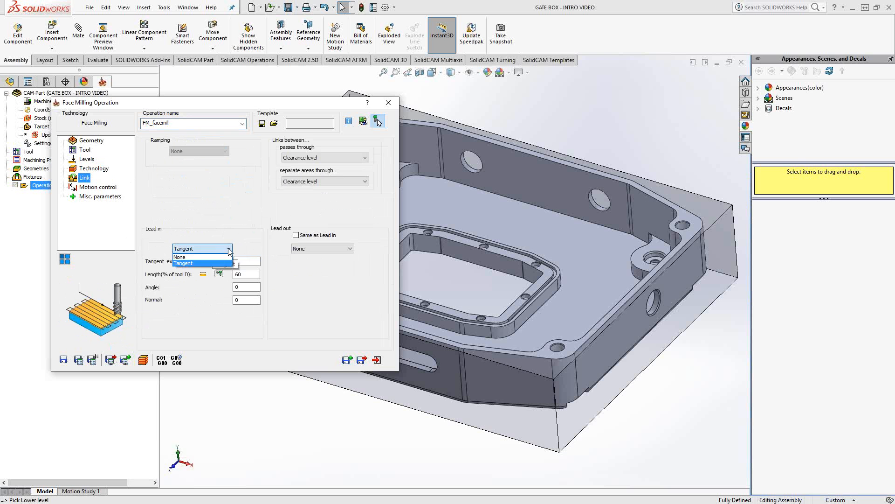
{"action": "left_click", "coordinate": [180, 257]}
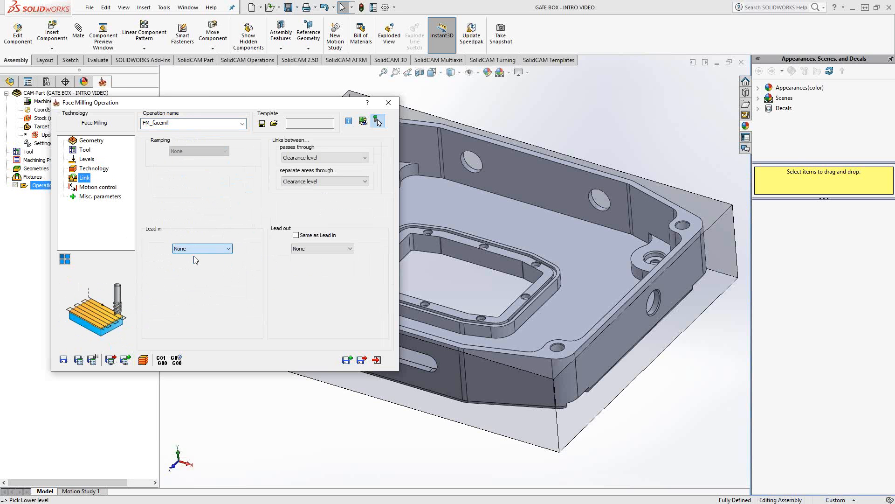
{"action": "left_click", "coordinate": [78, 359]}
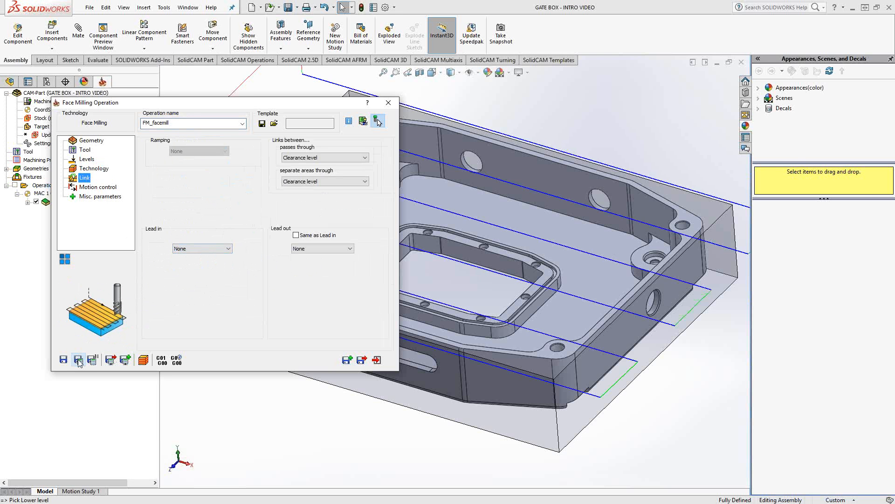
Step: Save and exit FM_facemill, then add a second Face Milling operation under MAC 1
{"action": "left_click", "coordinate": [377, 361]}
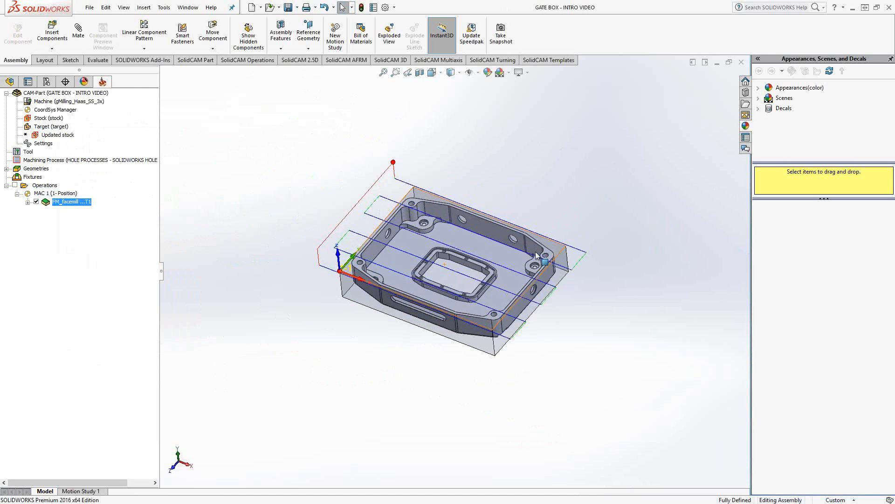
{"action": "left_click", "coordinate": [28, 201]}
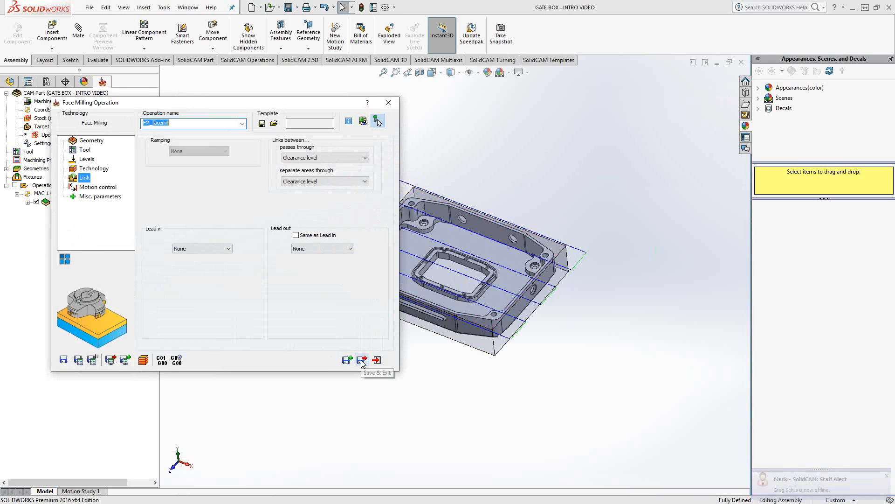
Step: Set the second operation's technology to Contour and calculate its contour toolpath
{"action": "left_click", "coordinate": [376, 360]}
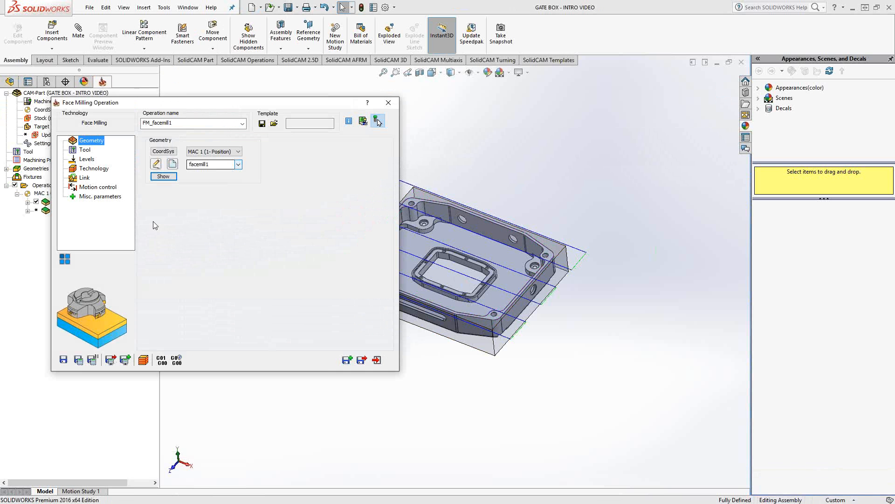
{"action": "mouse_move", "coordinate": [134, 320]}
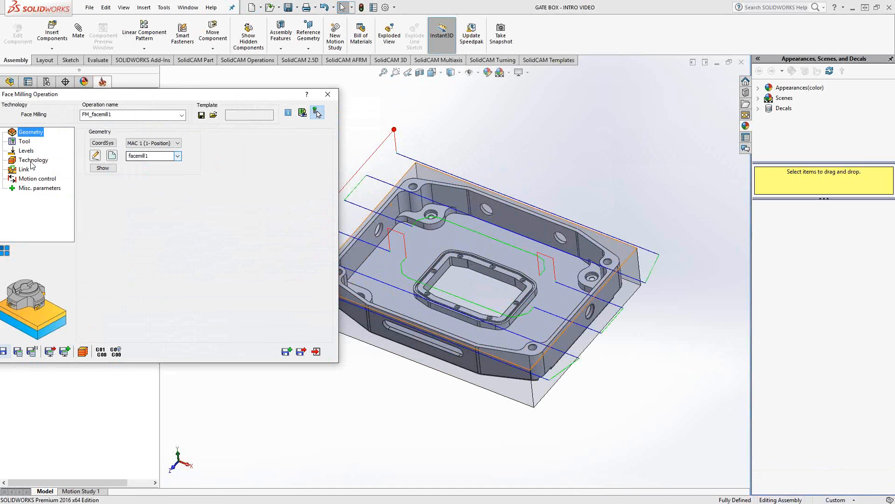
{"action": "left_click", "coordinate": [34, 160]}
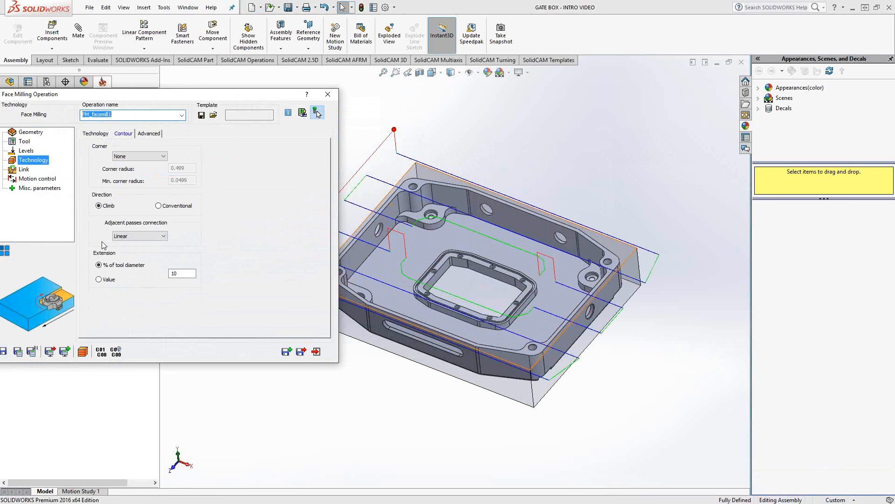
{"action": "left_click", "coordinate": [18, 350]}
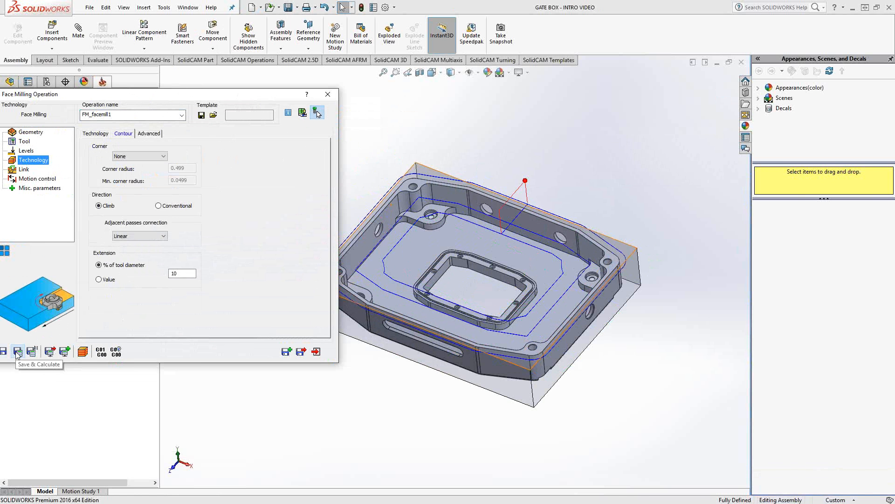
{"action": "left_click", "coordinate": [18, 351]}
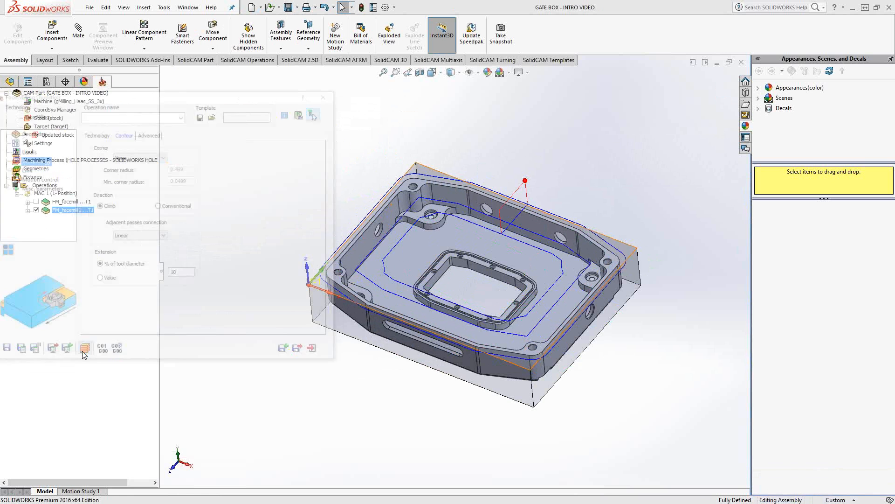
Step: Simulate FM_facemill1 in Host CAD, run SolidVerify material removal, and exit the simulation
{"action": "left_click", "coordinate": [85, 347]}
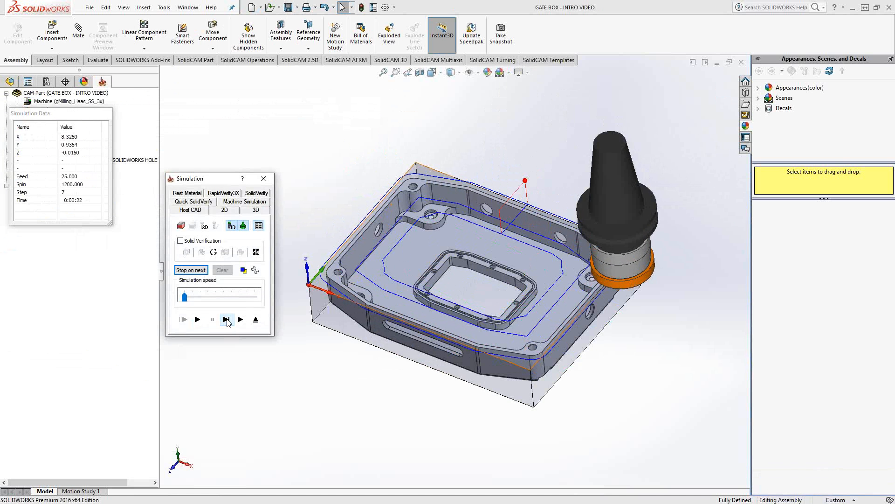
{"action": "left_click", "coordinate": [228, 319]}
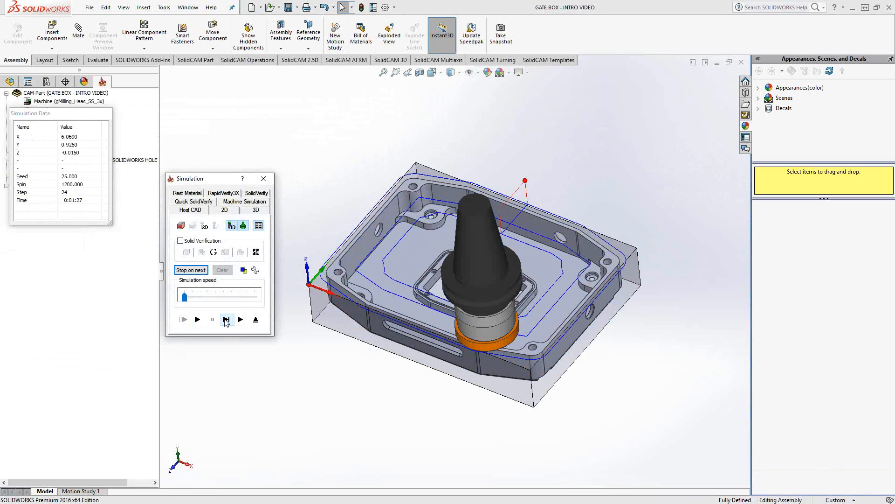
{"action": "left_click", "coordinate": [226, 320]}
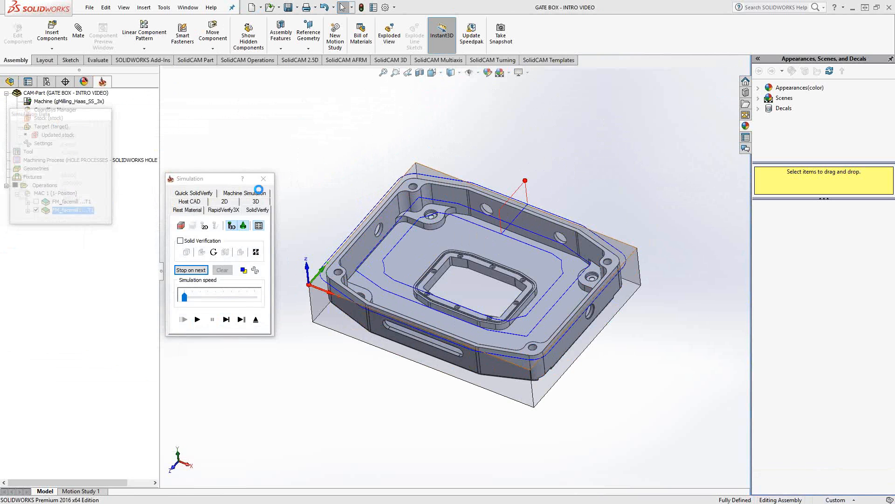
{"action": "left_click", "coordinate": [197, 319]}
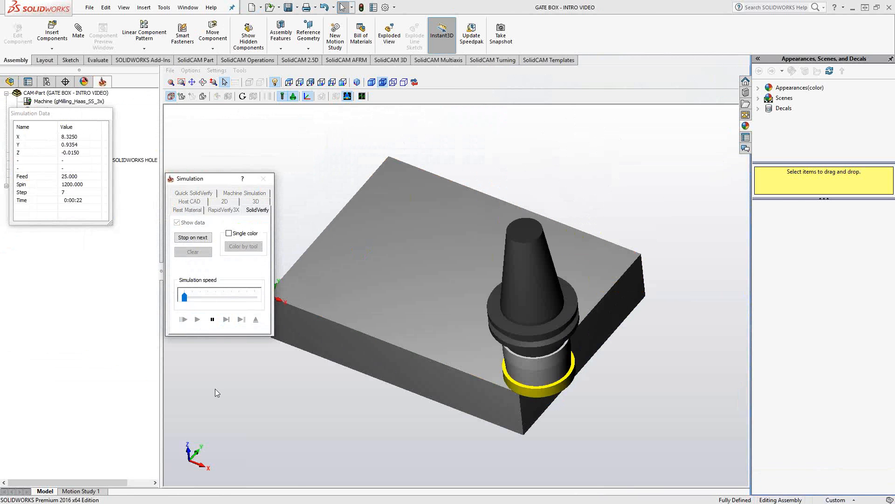
{"action": "left_click", "coordinate": [197, 319]}
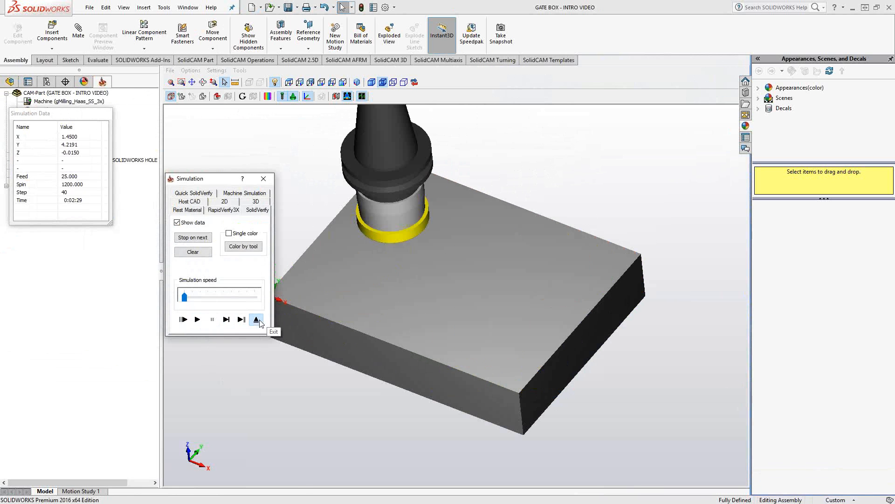
{"action": "left_click", "coordinate": [256, 319]}
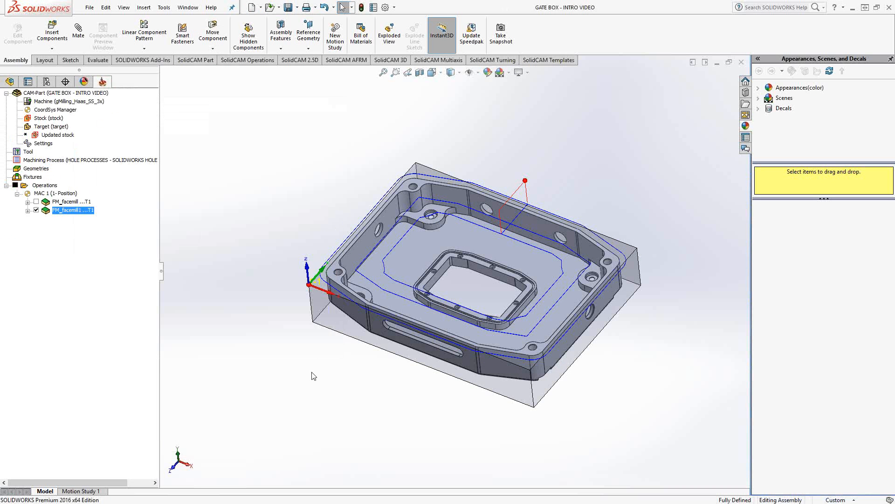